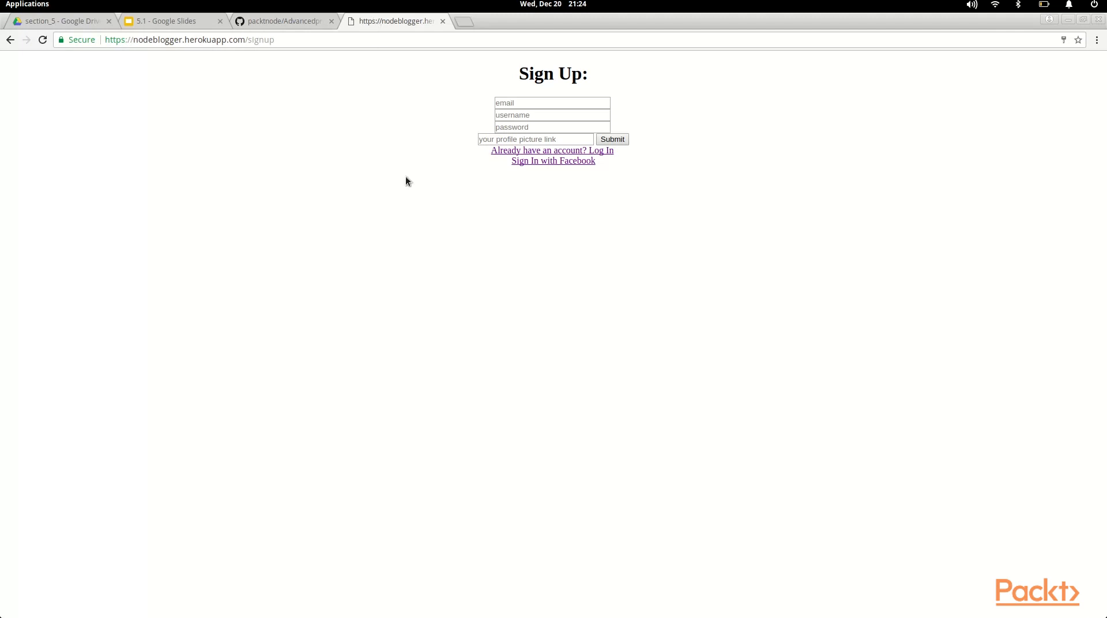
mouse_move(556, 165)
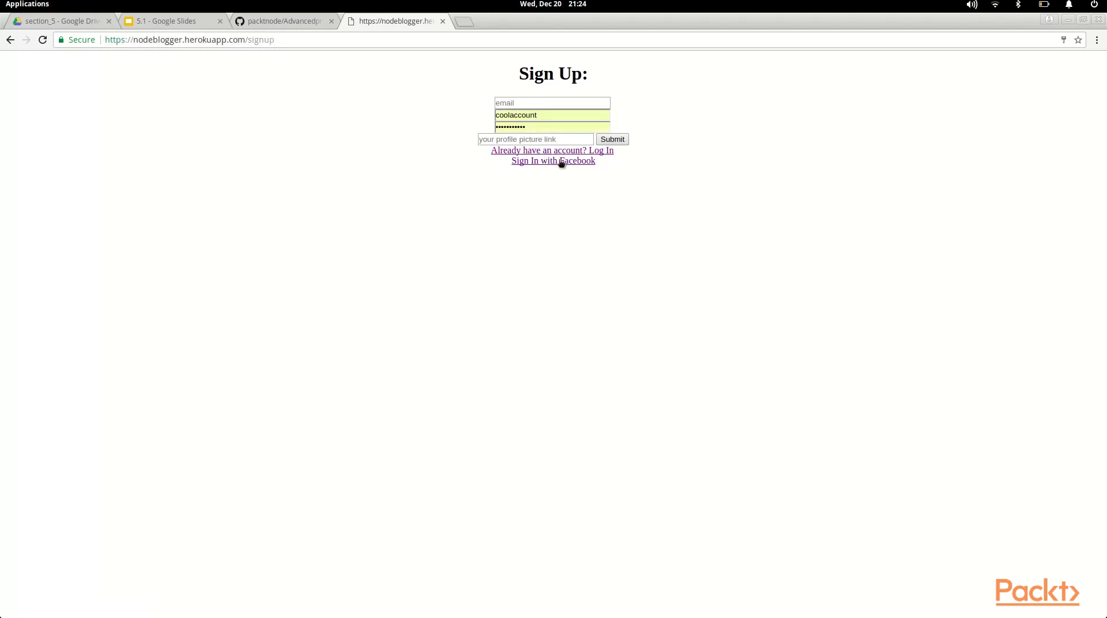
mouse_move(562, 164)
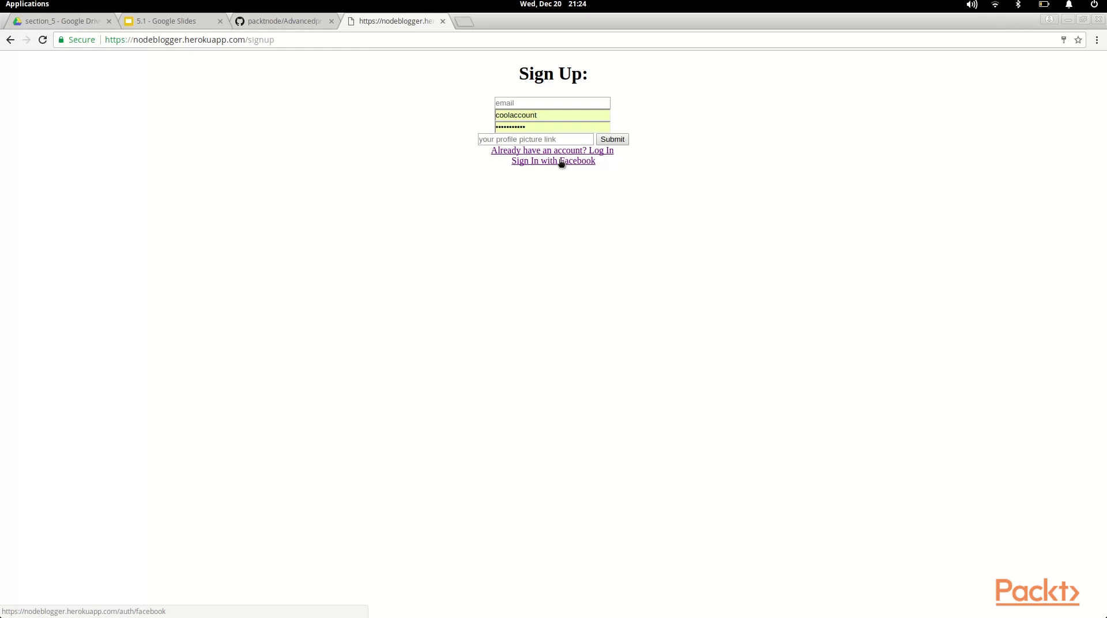
Sign in to nodeblogger with Facebook, landing on the dashboard with the hello world post
click(613, 139)
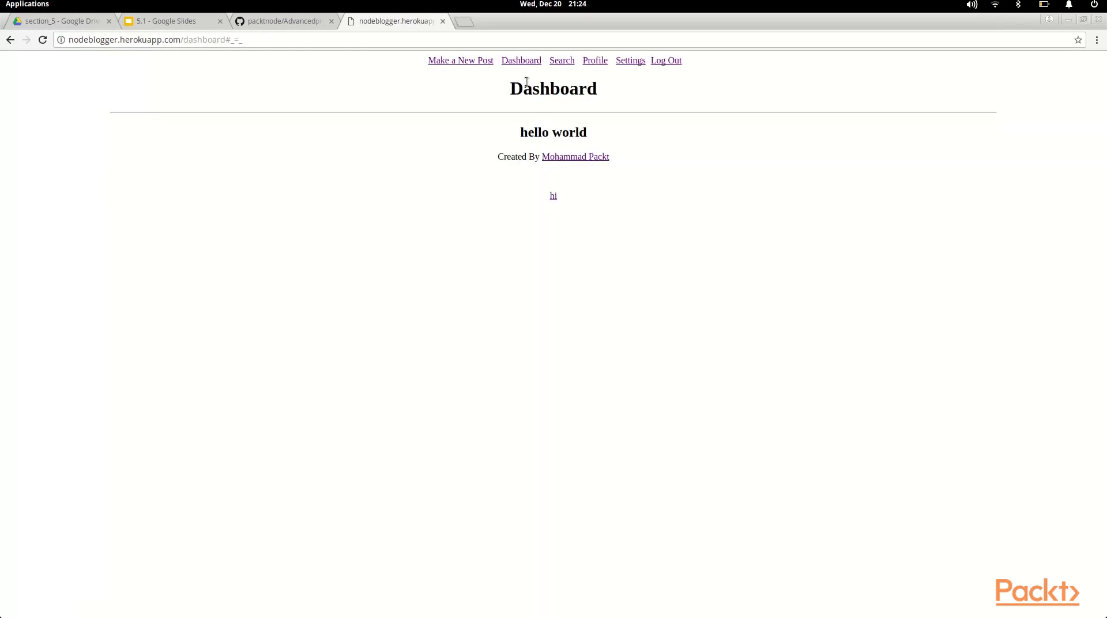
View the profile and settings pages with followers and following, then reach the search page
click(574, 157)
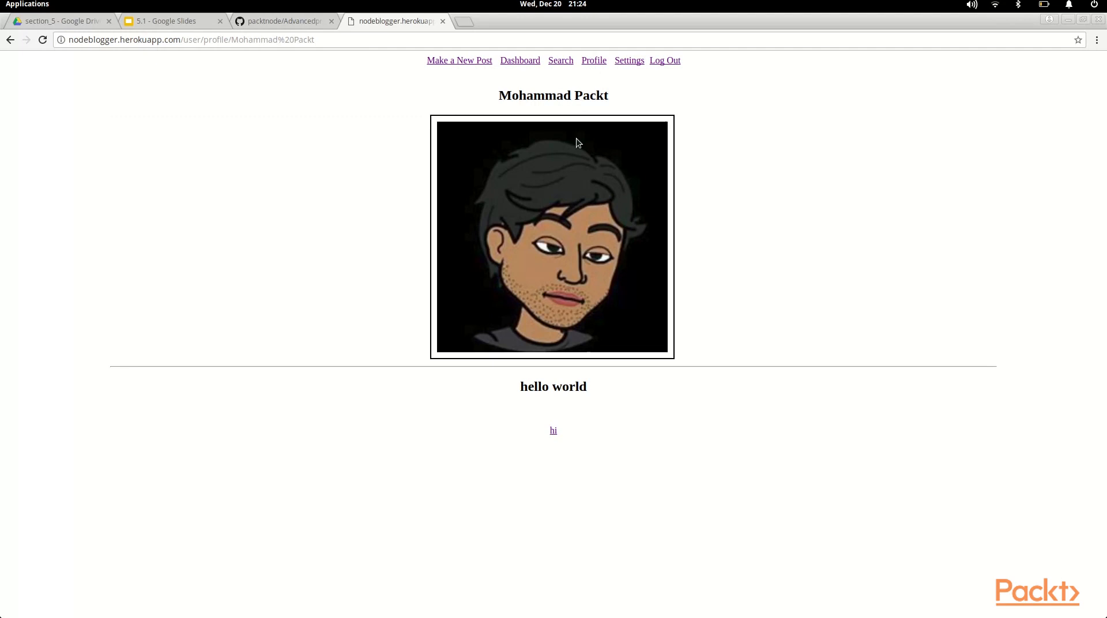
mouse_move(775, 389)
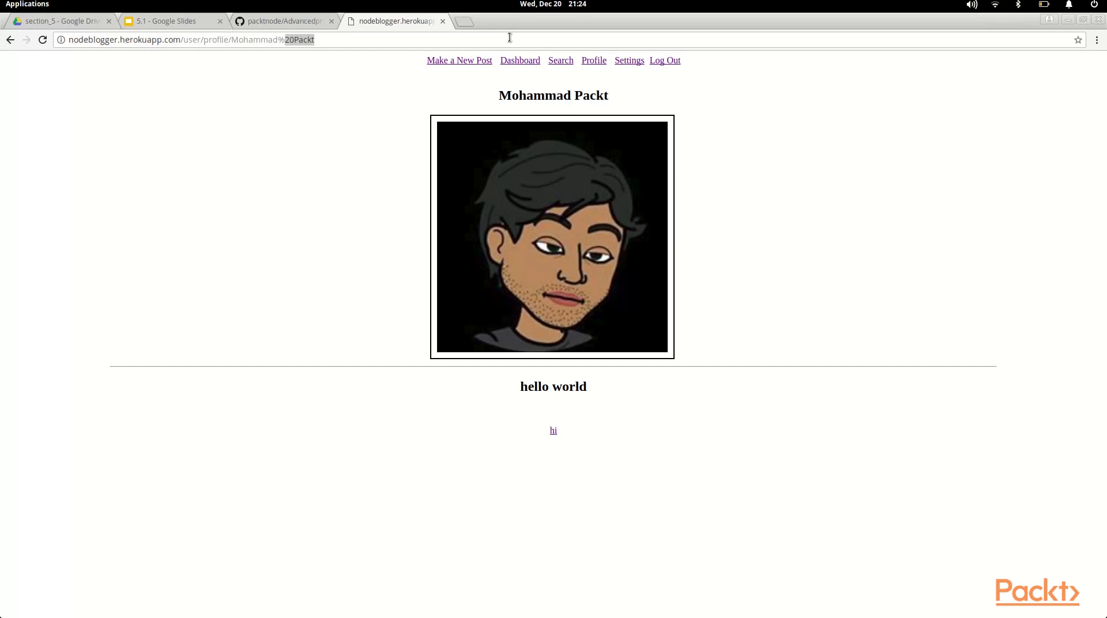
mouse_move(364, 145)
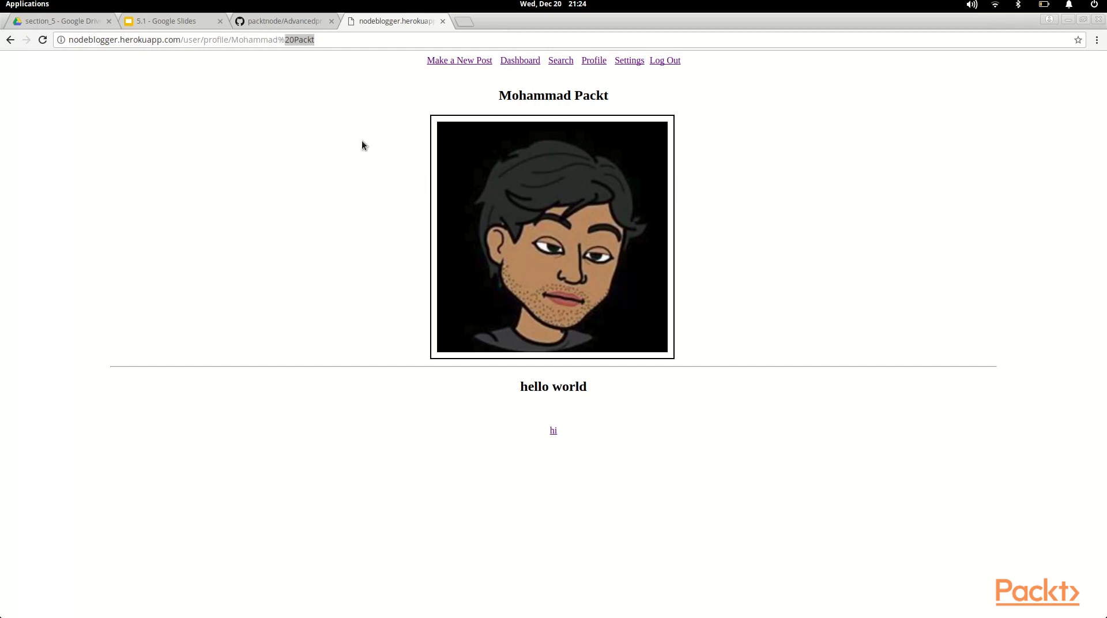
click(629, 61)
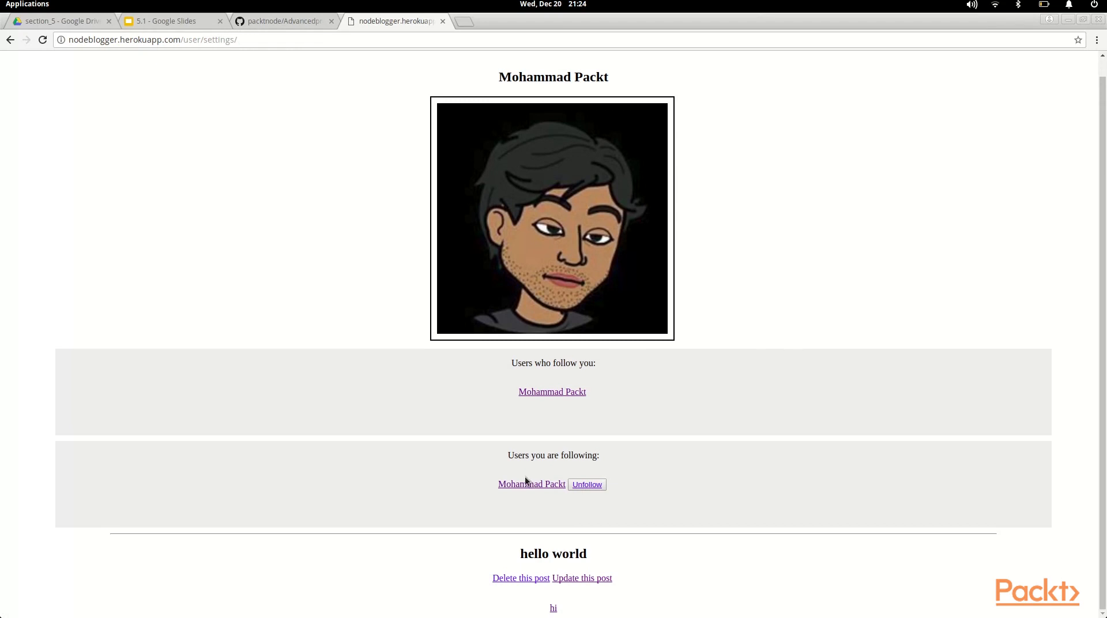
mouse_move(559, 413)
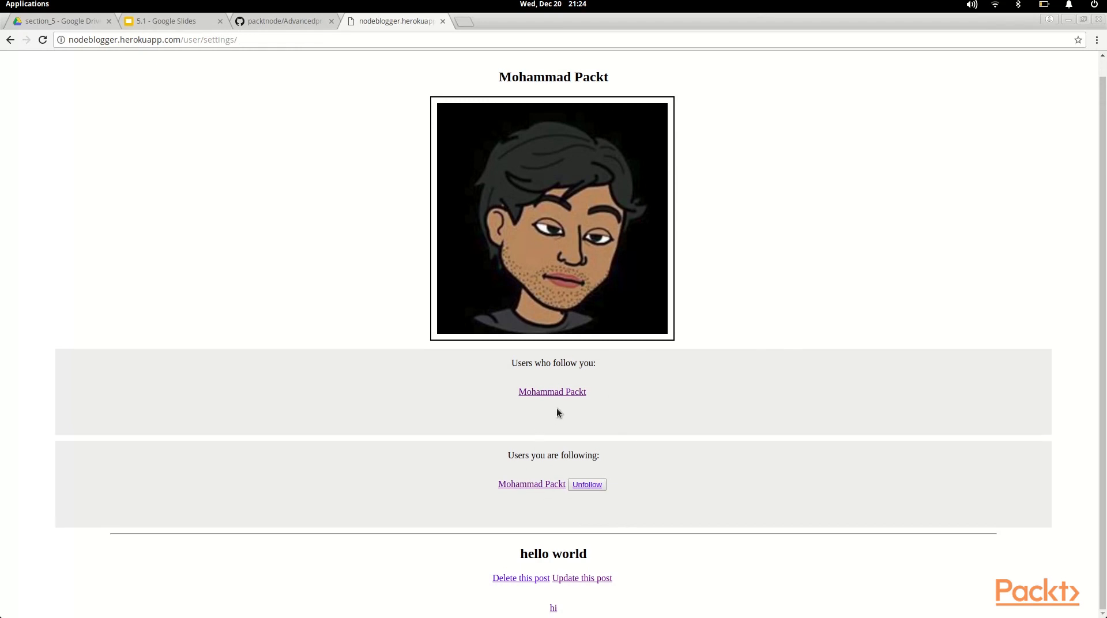
mouse_move(527, 585)
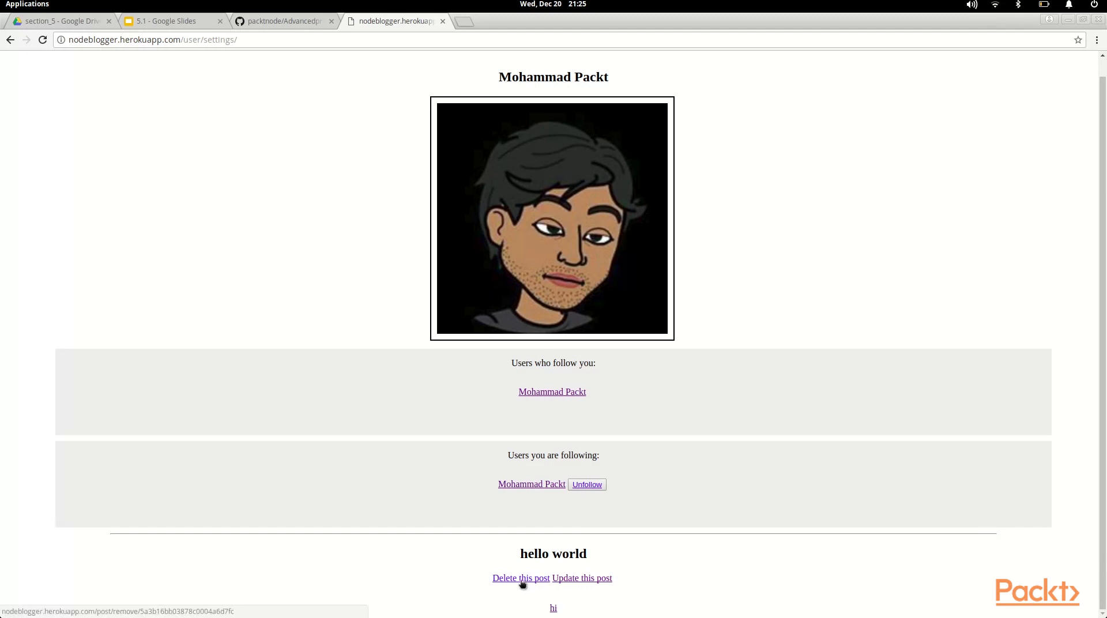
click(581, 578)
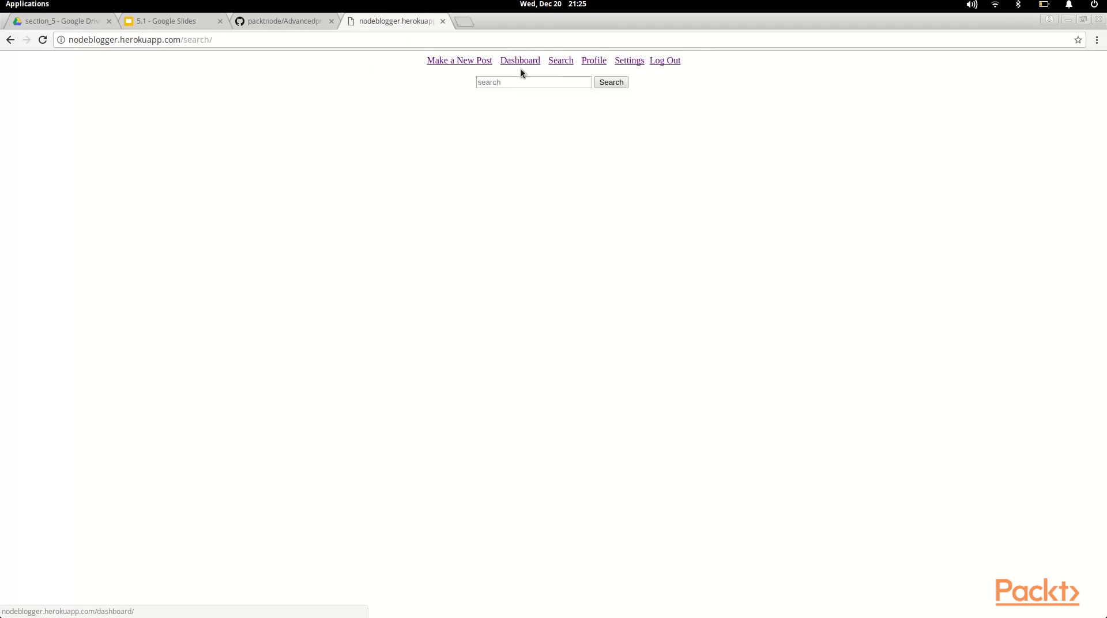
Search posts for 'hi' and then for 'animals' to list the matching Dogs posts
text(h)
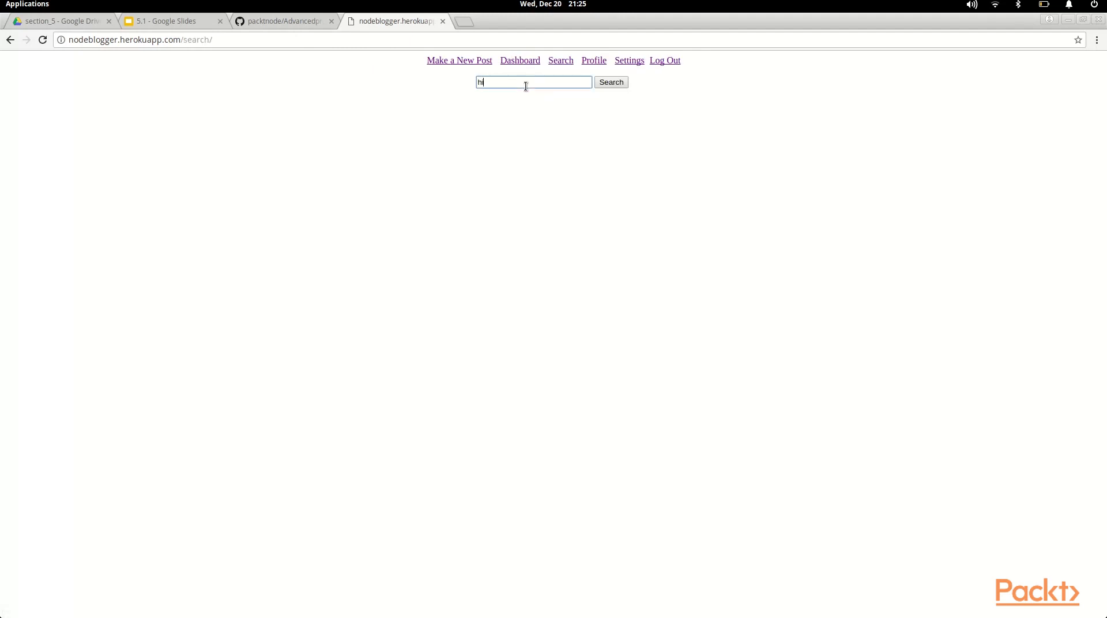
text(i)
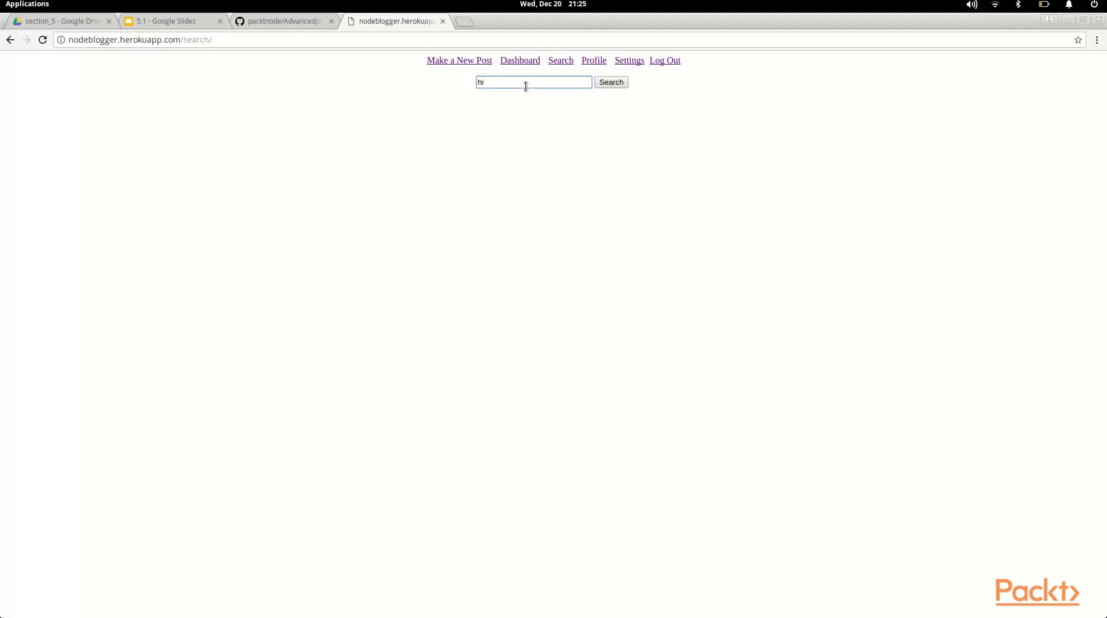
click(611, 82)
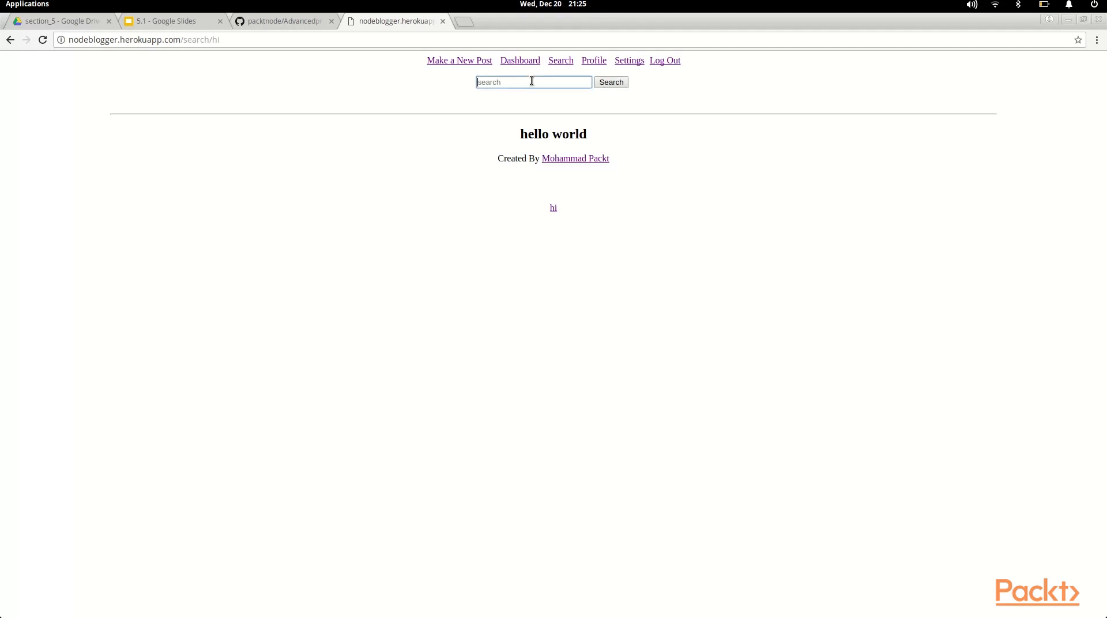
text(animals)
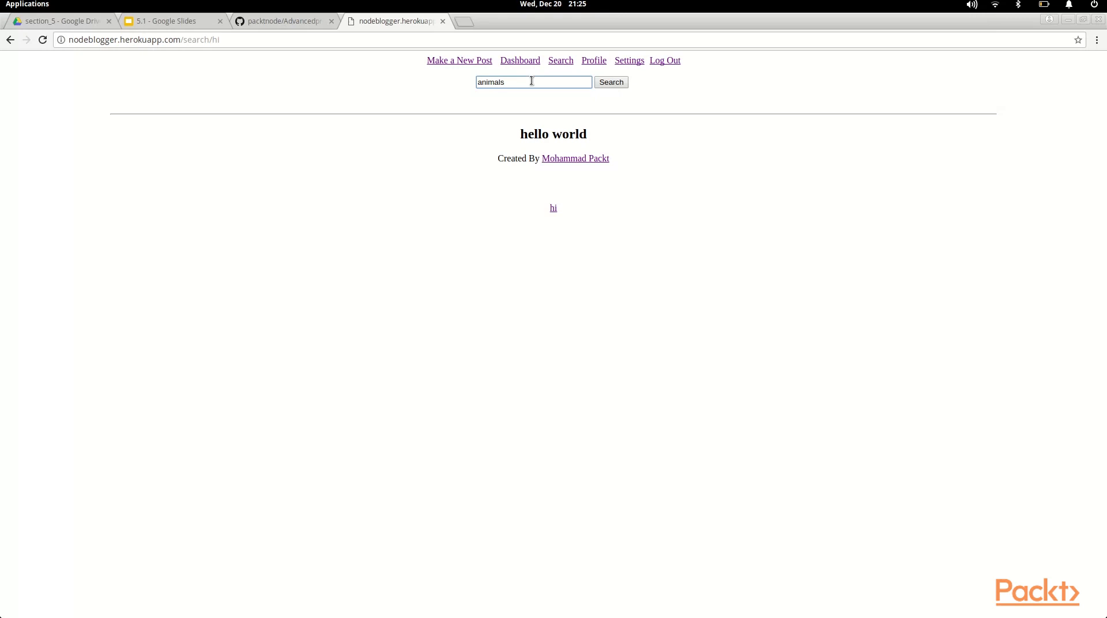
click(612, 82)
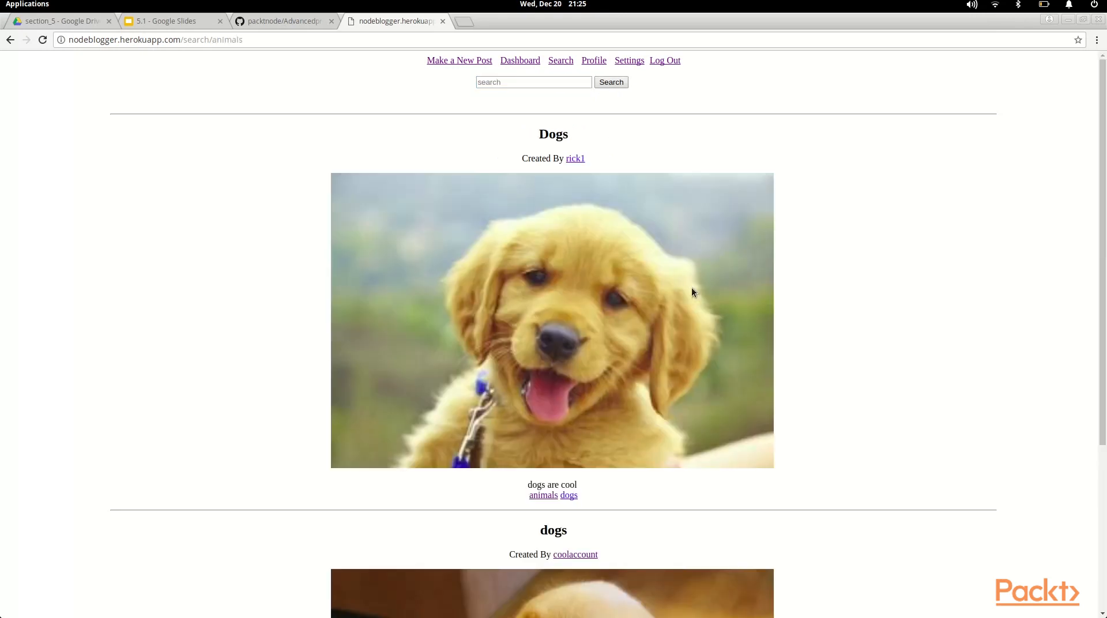
mouse_move(893, 363)
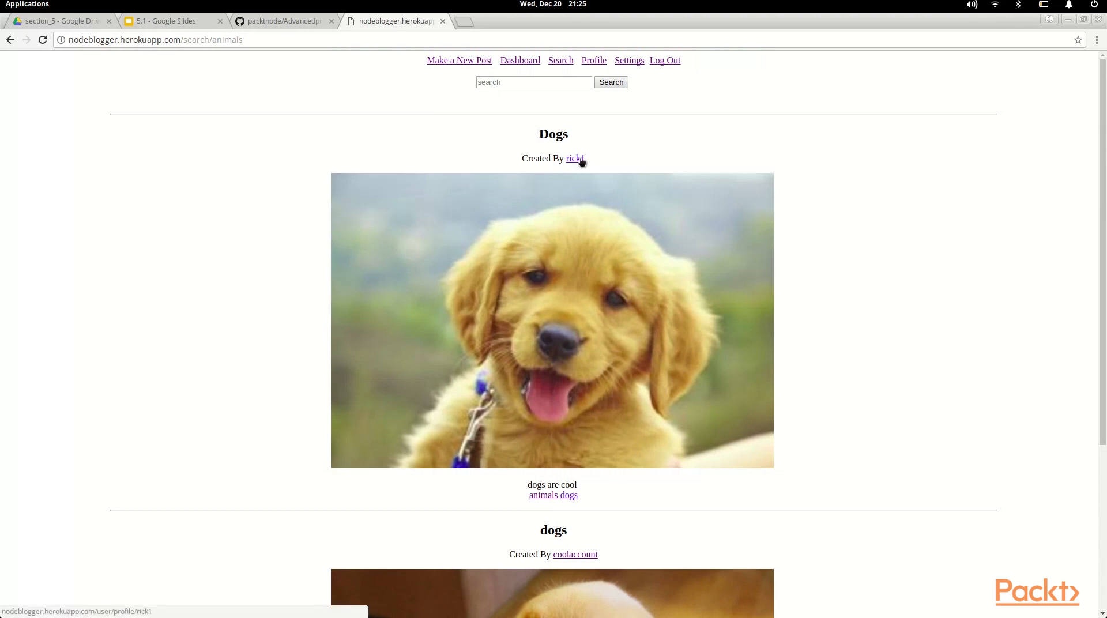
Follow rick1 from his Dogs post so it appears in the dashboard feed
click(574, 160)
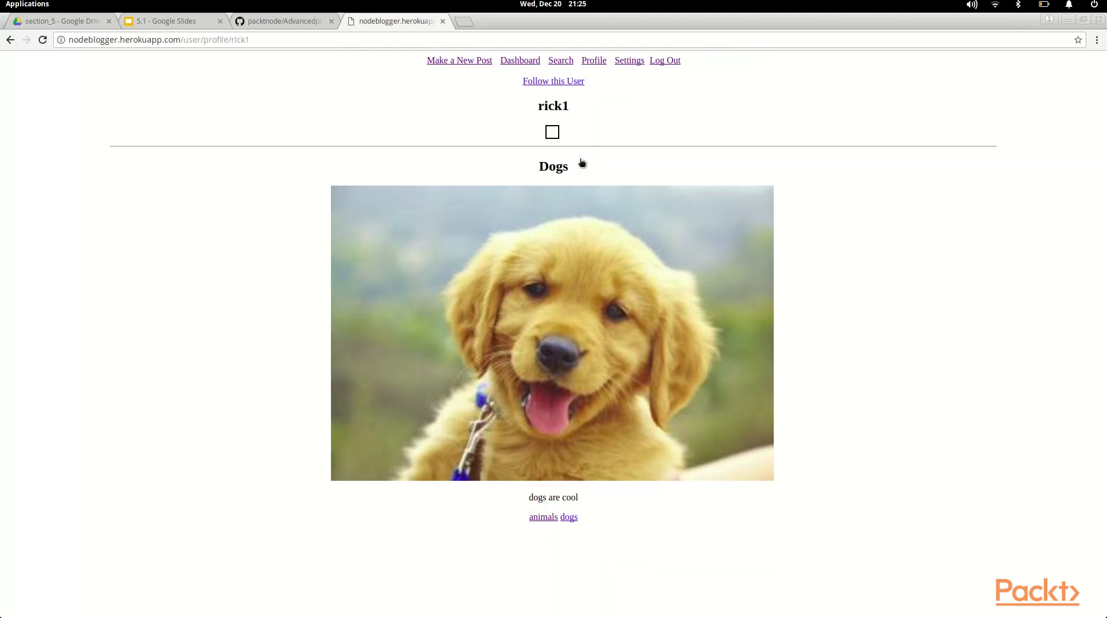
click(520, 60)
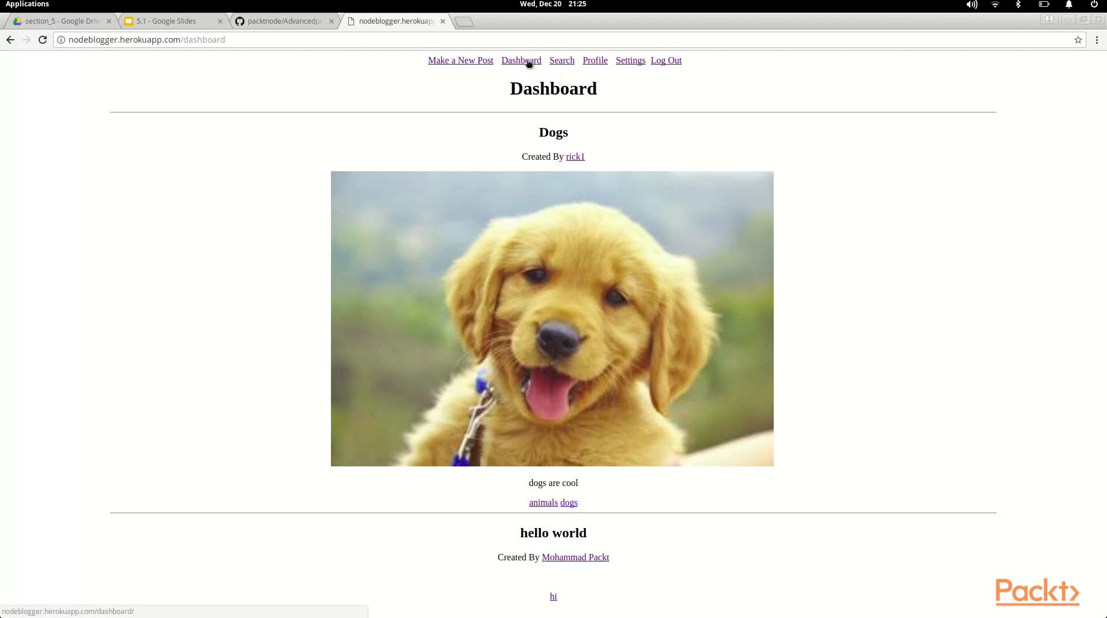
Publish a new post with title, description and tag 'abc' and return to the dashboard
click(521, 60)
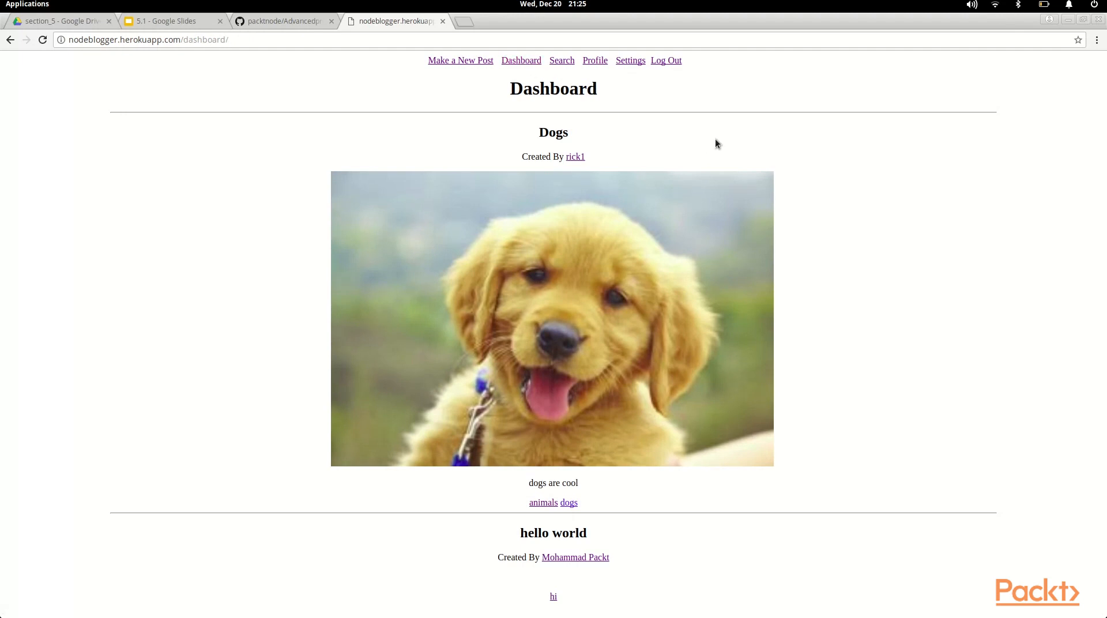
mouse_move(913, 162)
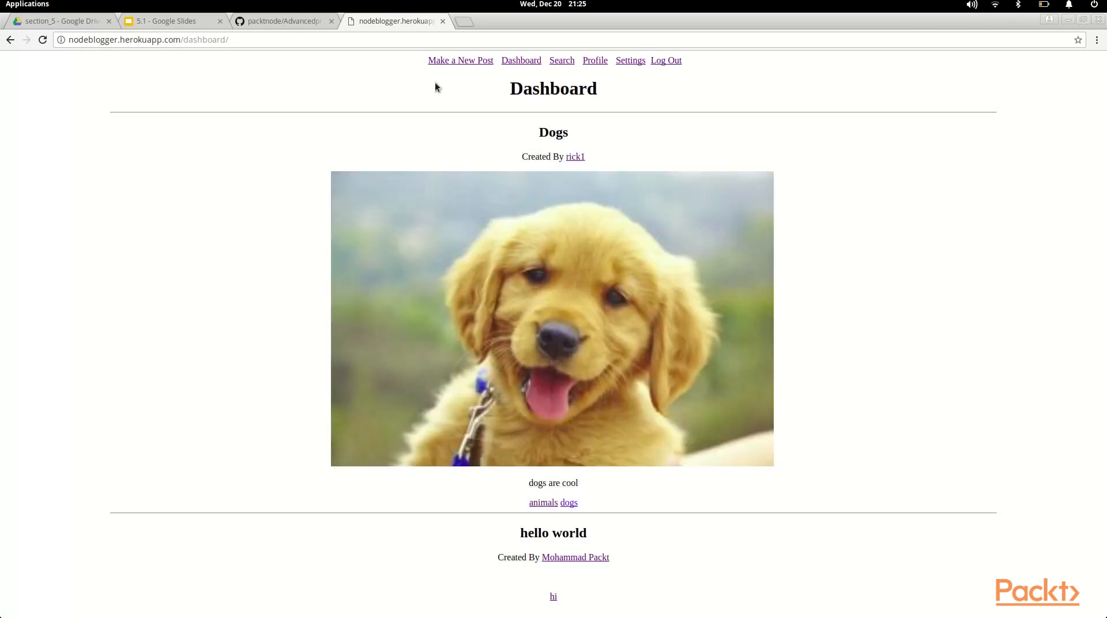
click(461, 60)
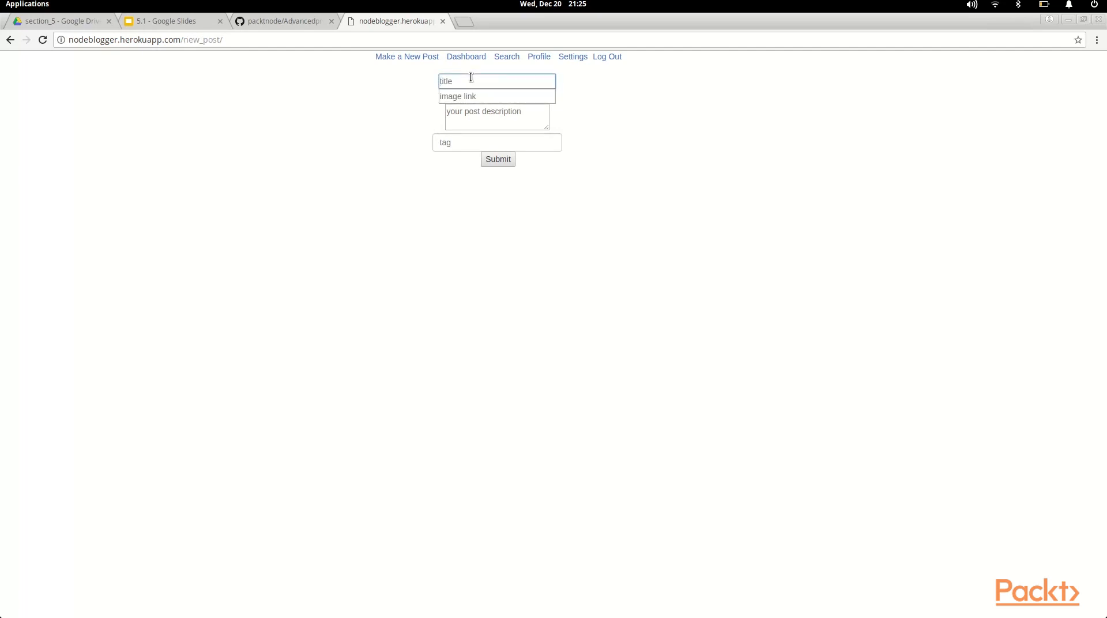
text(abc)
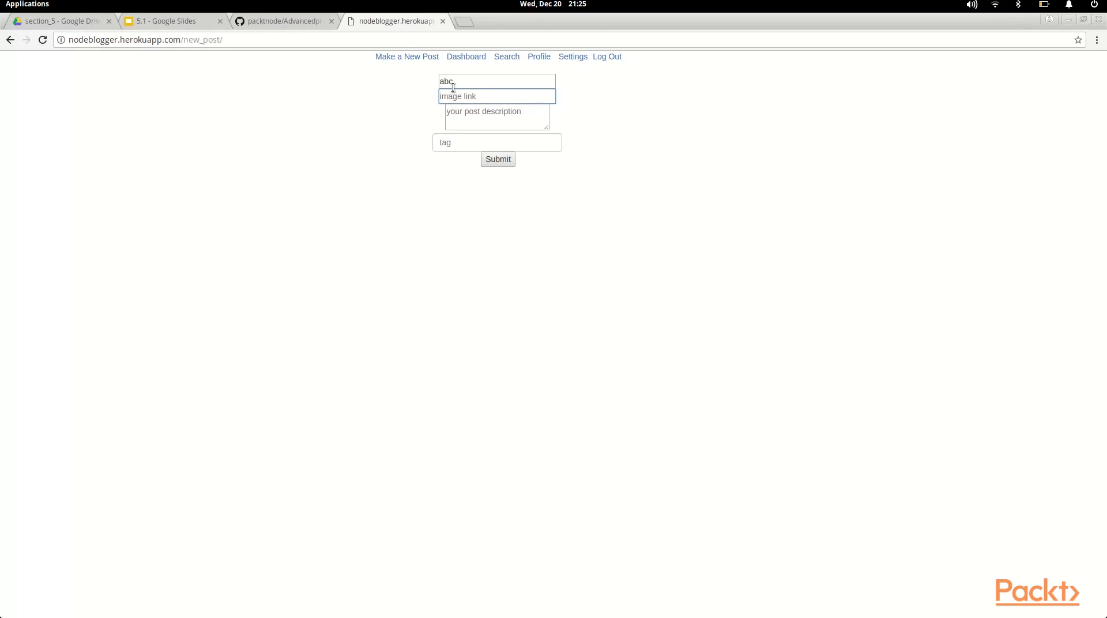
mouse_move(408, 156)
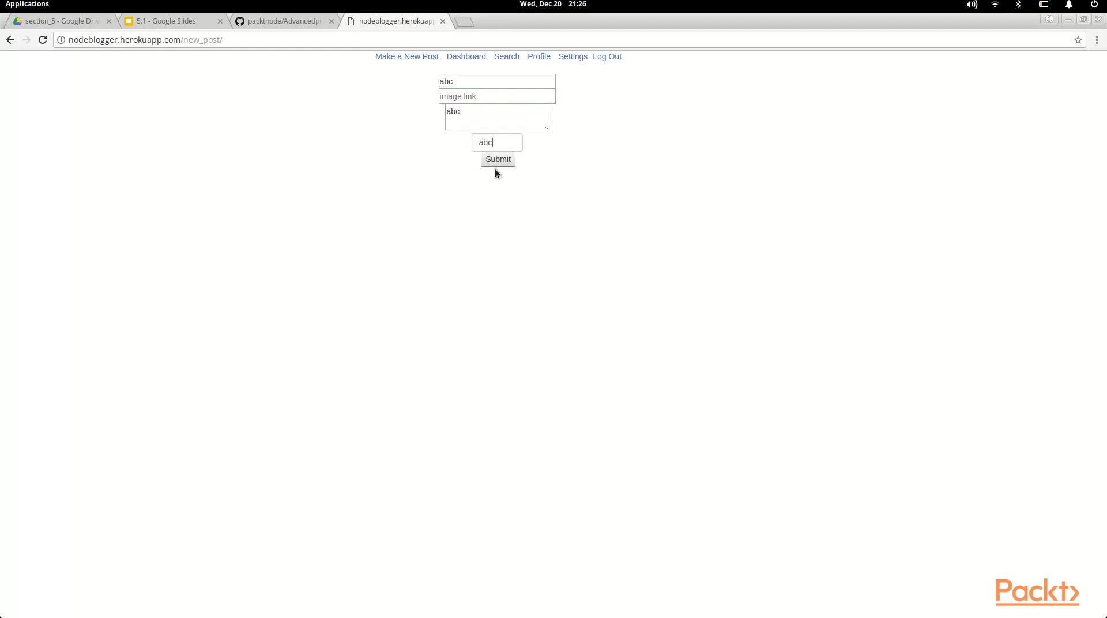
click(498, 159)
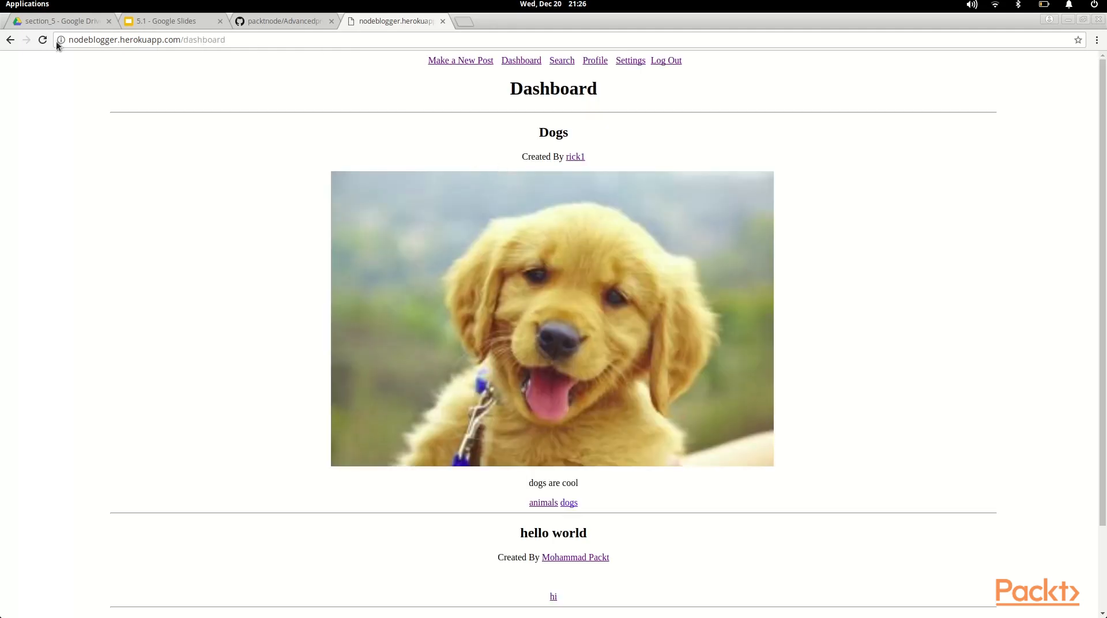
scroll(down, 3)
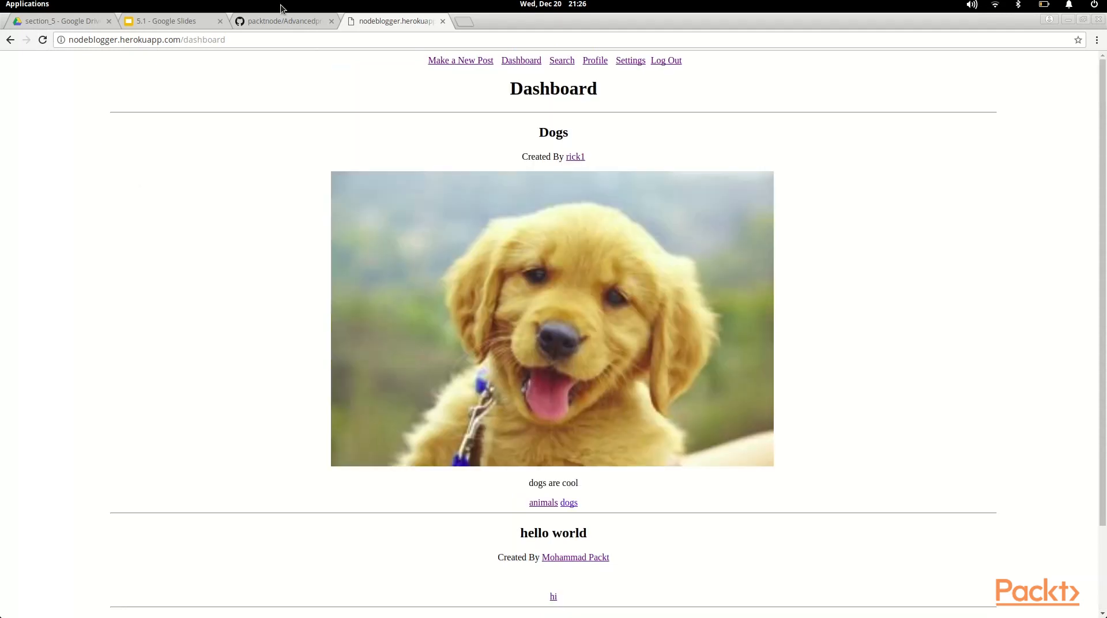
mouse_move(210, 23)
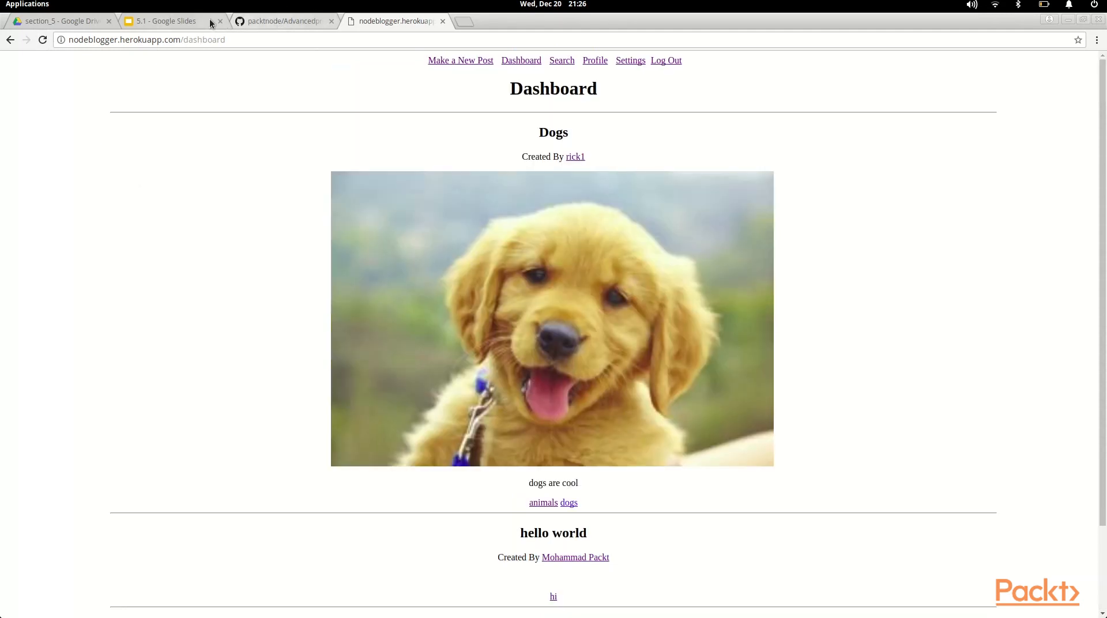
mouse_move(593, 44)
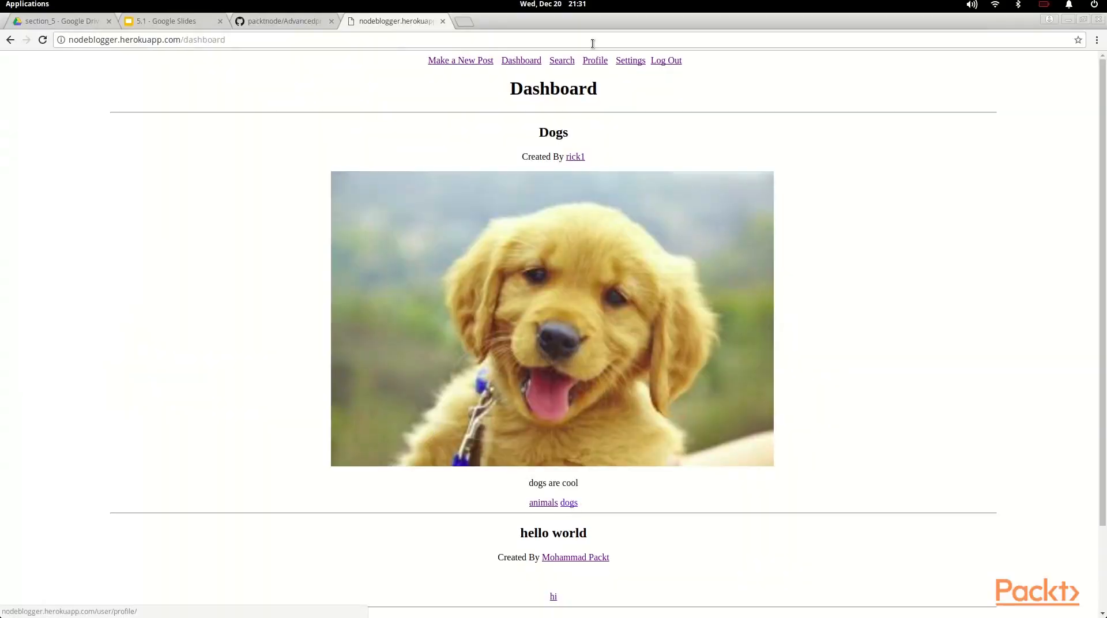
Run a fresh search for 'animals' listing the Dogs posts from rick1 and coolaccount
click(543, 503)
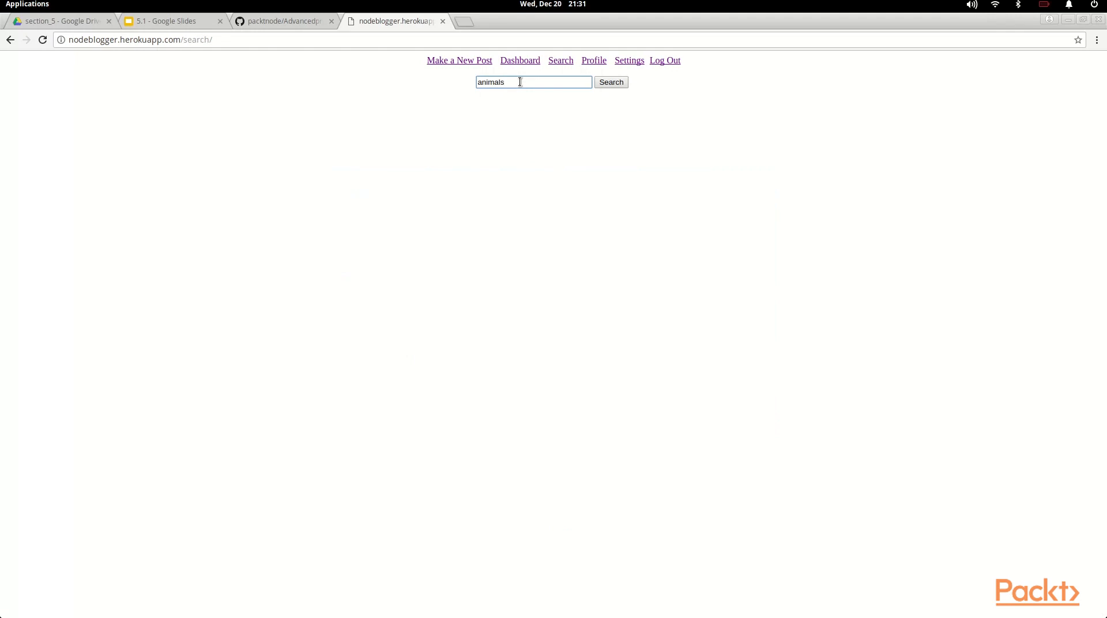
click(611, 82)
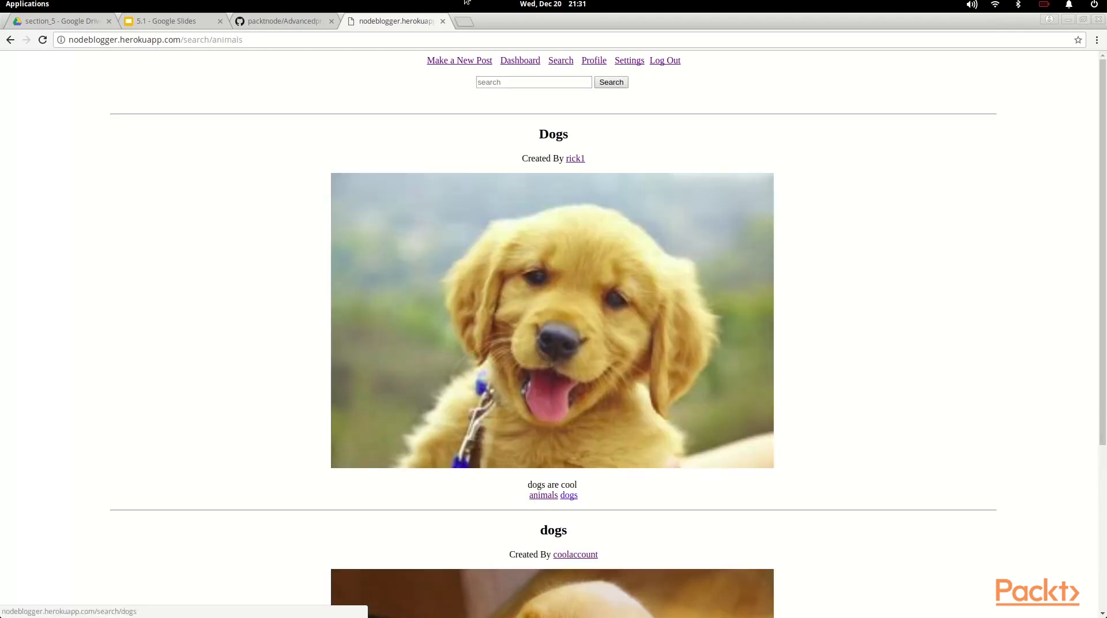
click(281, 21)
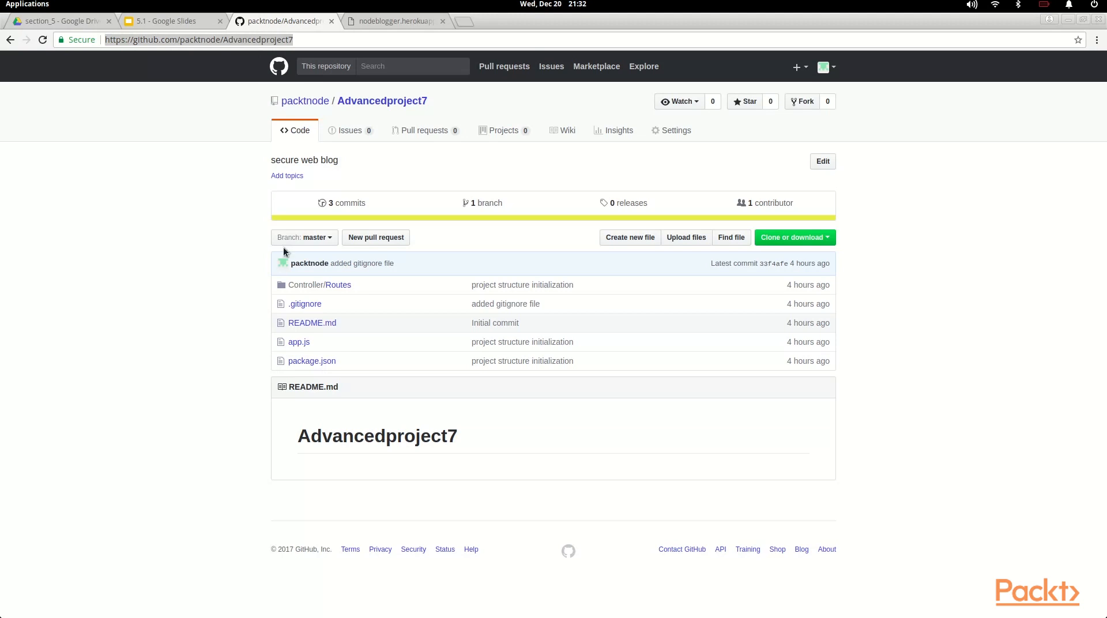
mouse_move(327, 442)
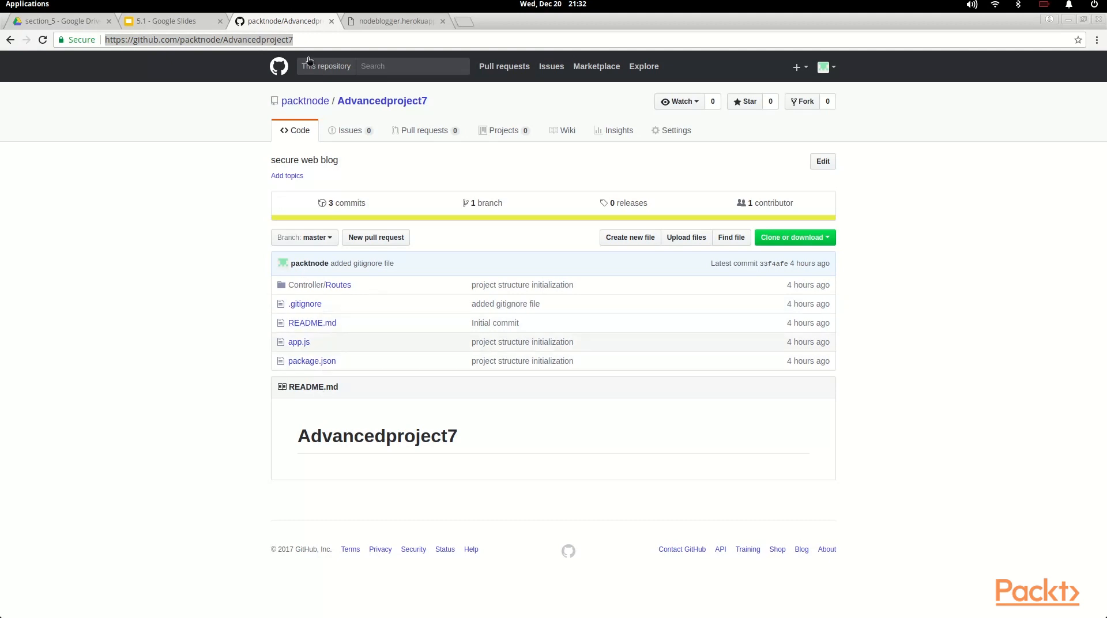
mouse_move(369, 104)
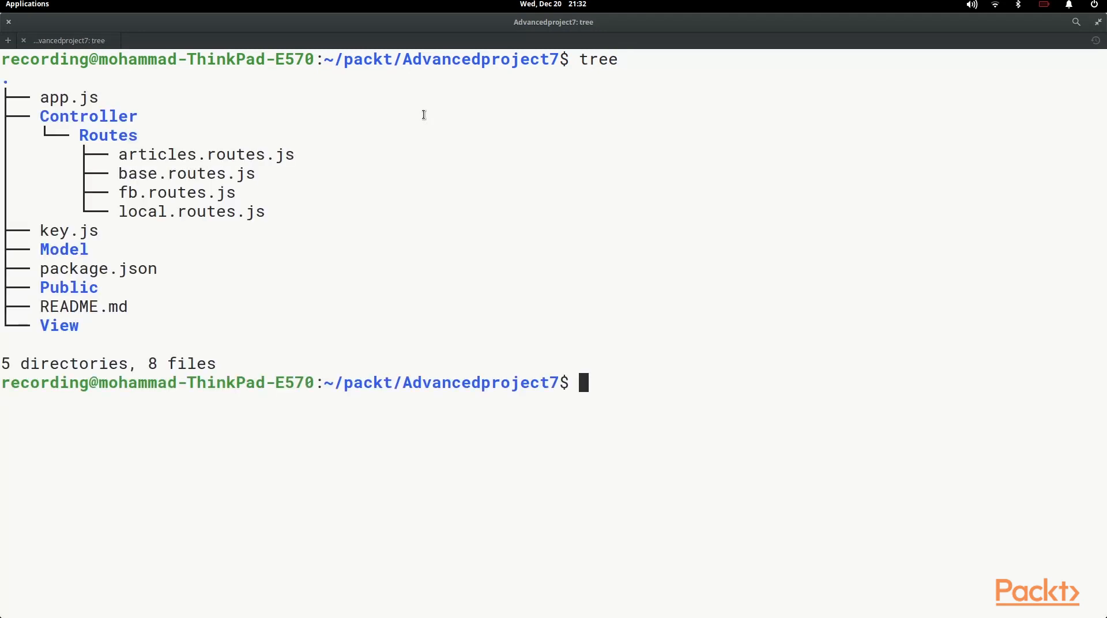
mouse_move(35, 93)
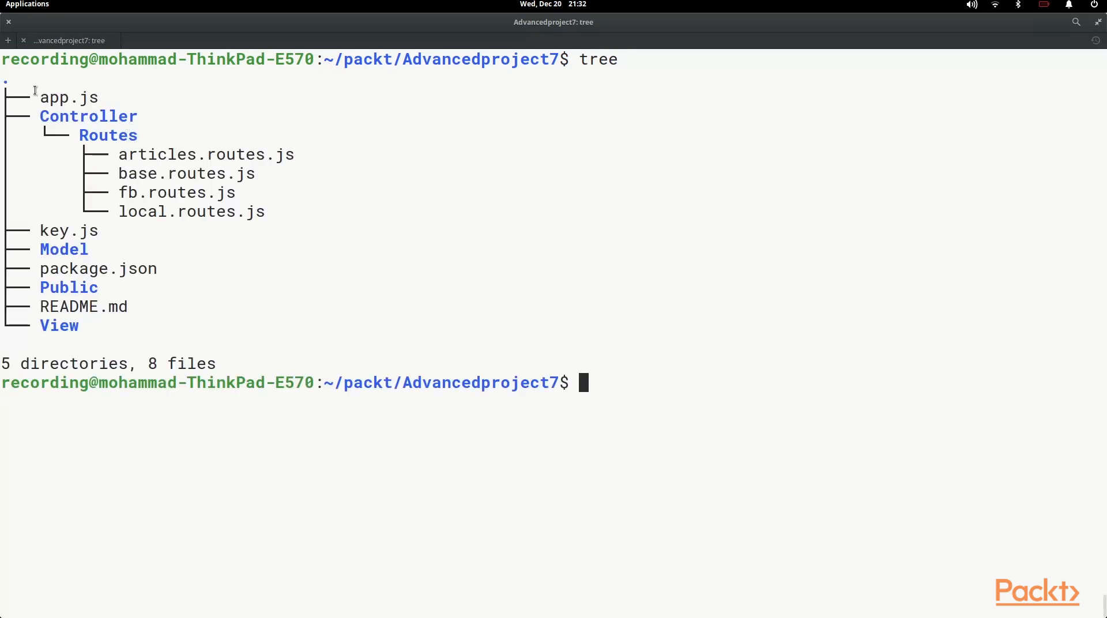
Point out the Controller folder and its articles.routes.js and base.routes.js files in the tree listing
double_click(87, 117)
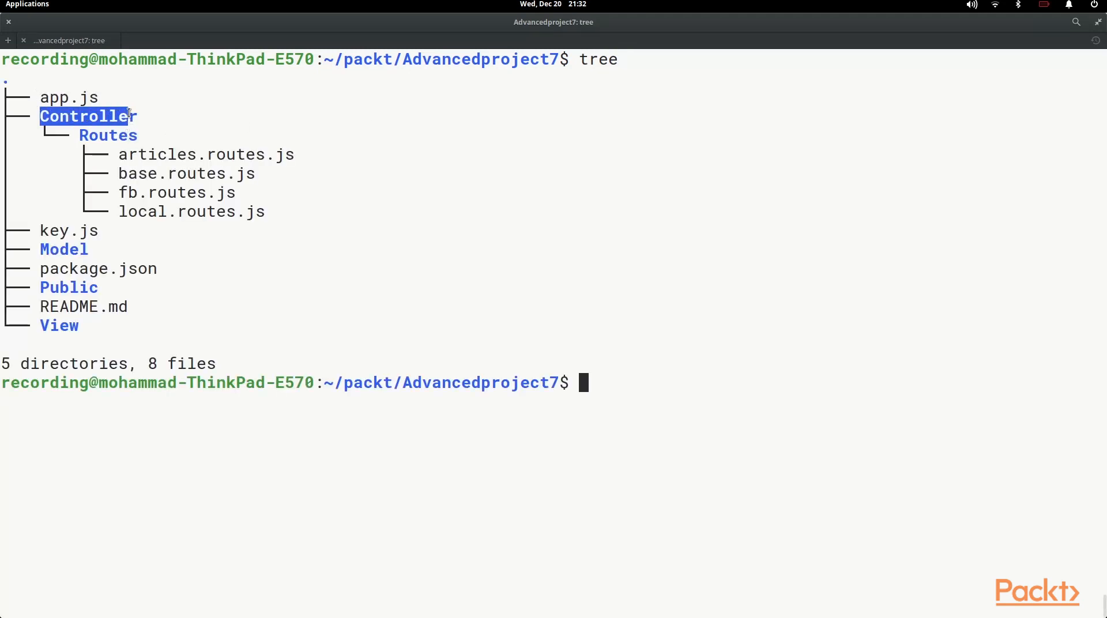
double_click(64, 249)
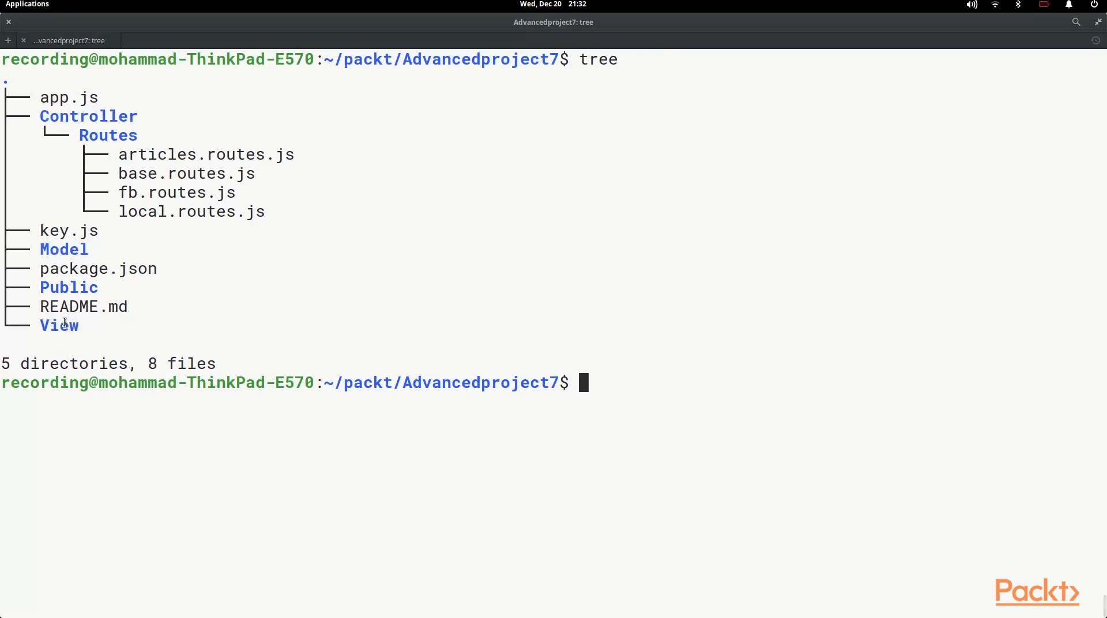
mouse_move(595, 58)
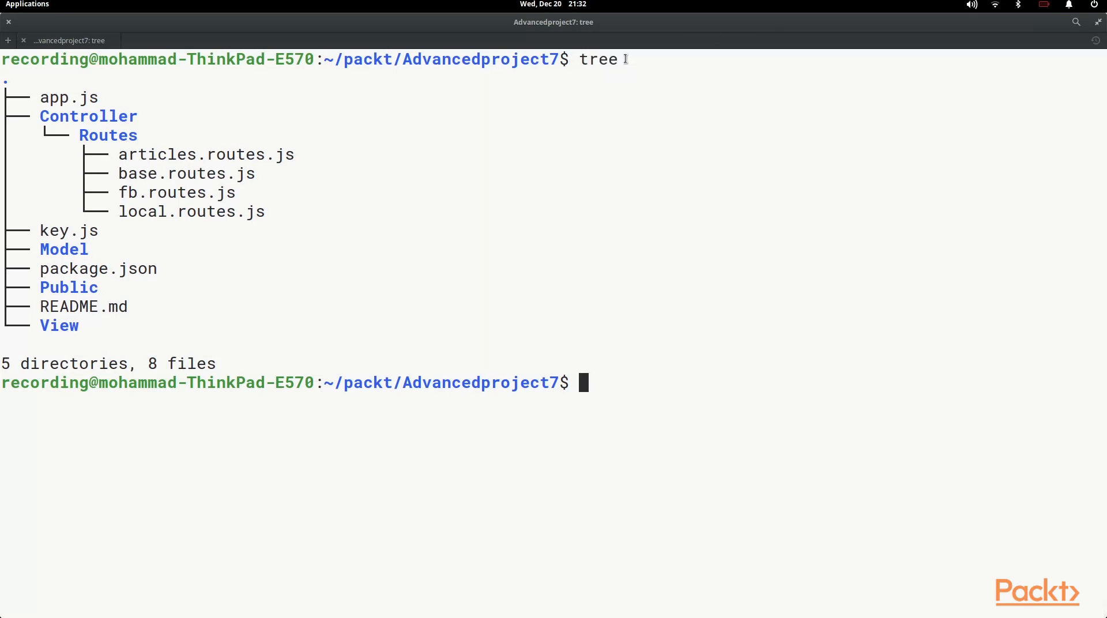
mouse_move(138, 376)
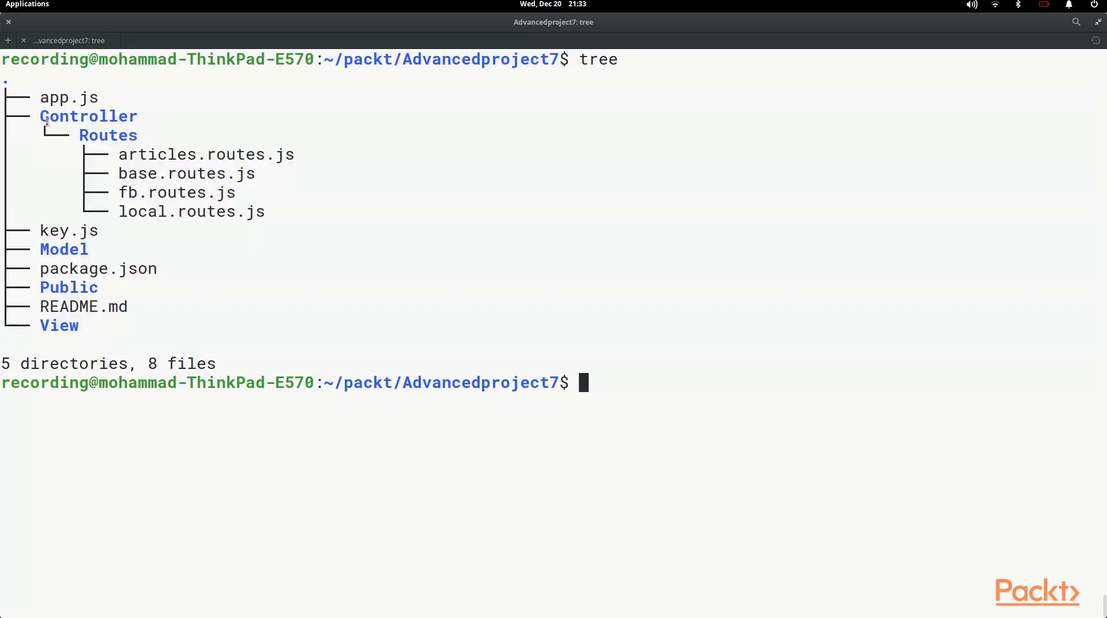
mouse_move(110, 152)
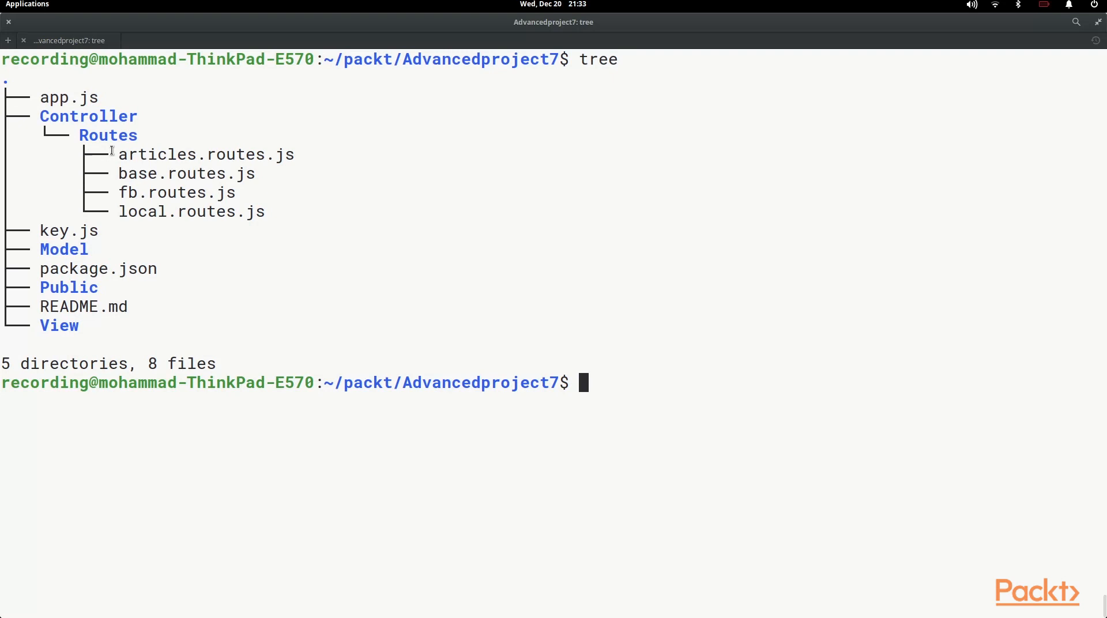
double_click(205, 155)
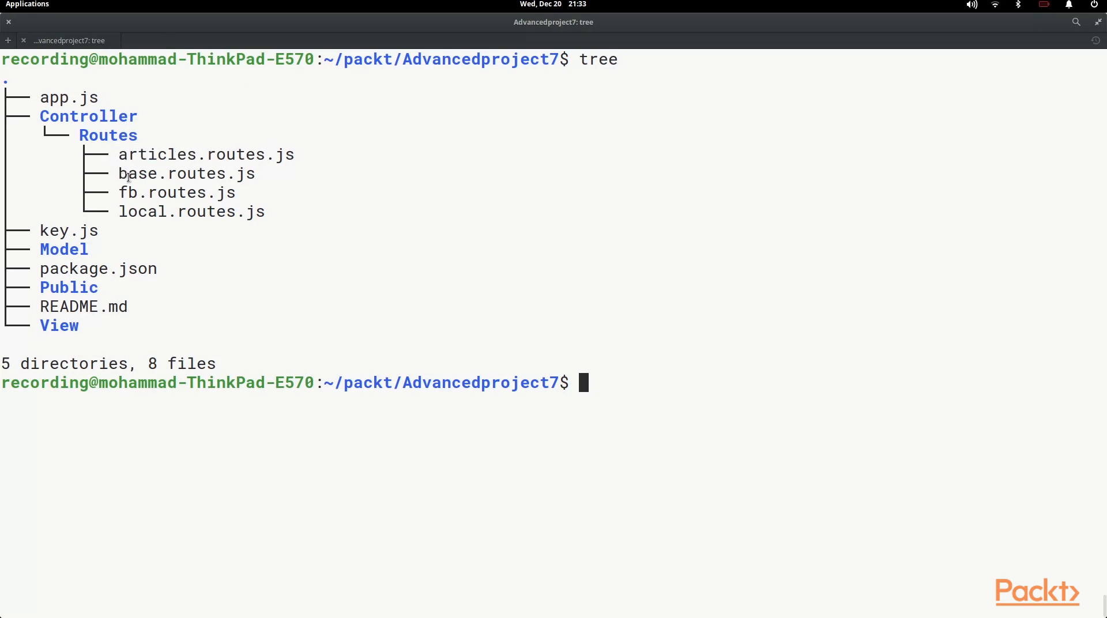
double_click(184, 174)
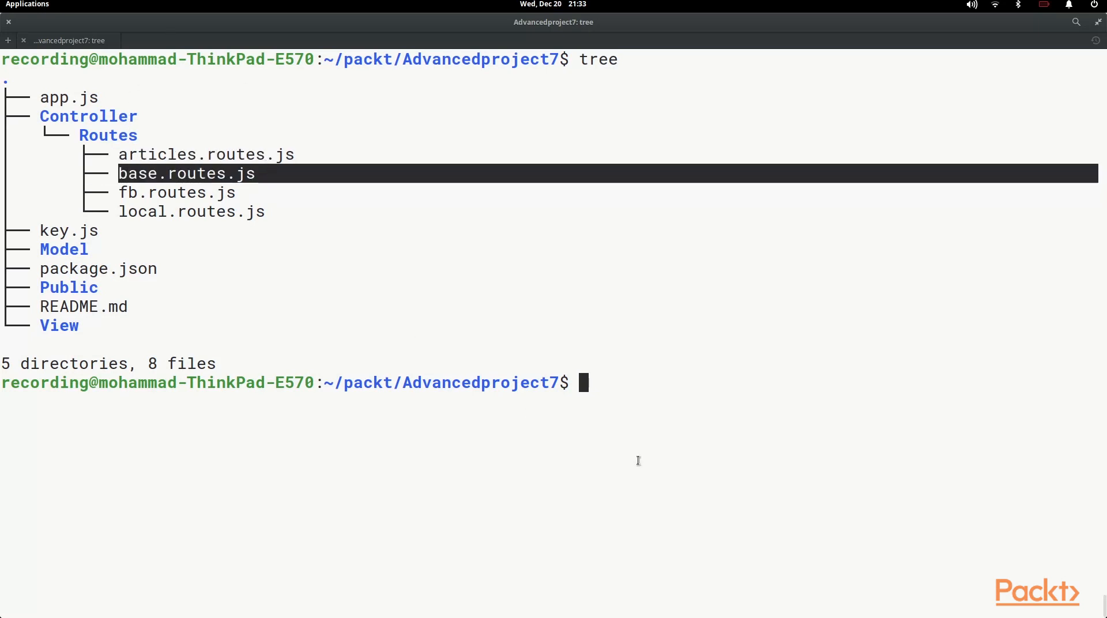
text(/)
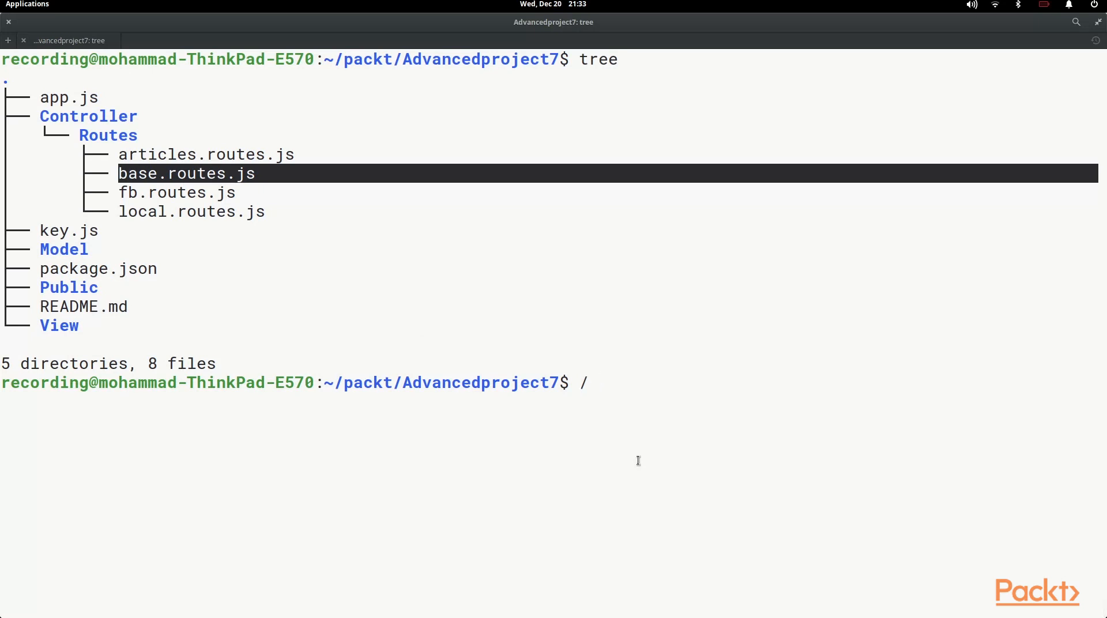
text(dashboar)
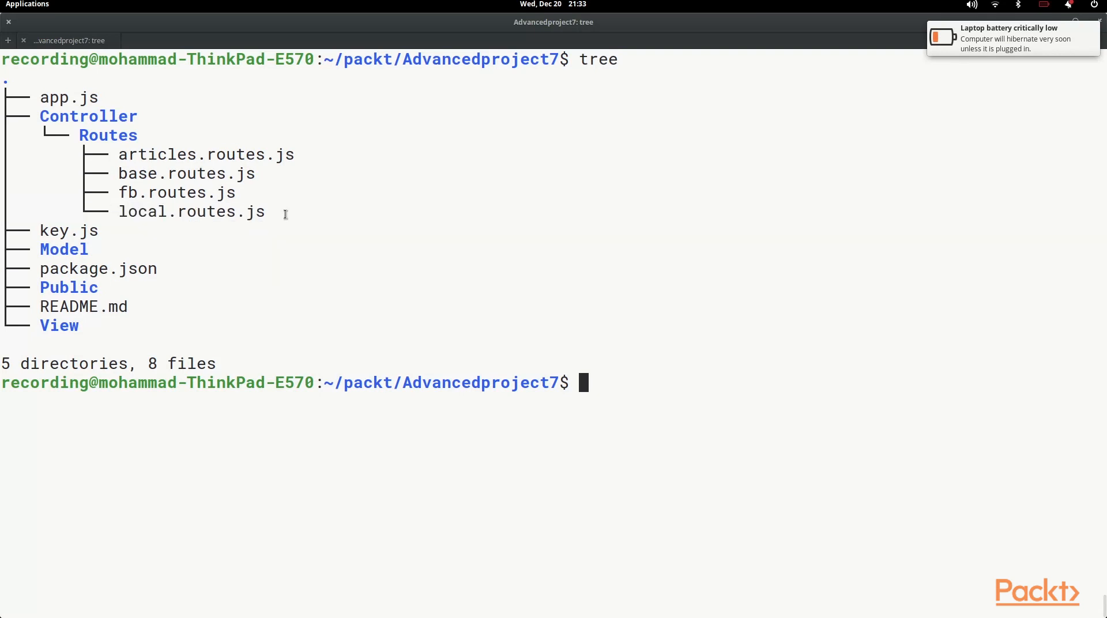
Point out local.routes.js and key.js, then launch Sublime Text on the folder with 'subl .'
double_click(167, 213)
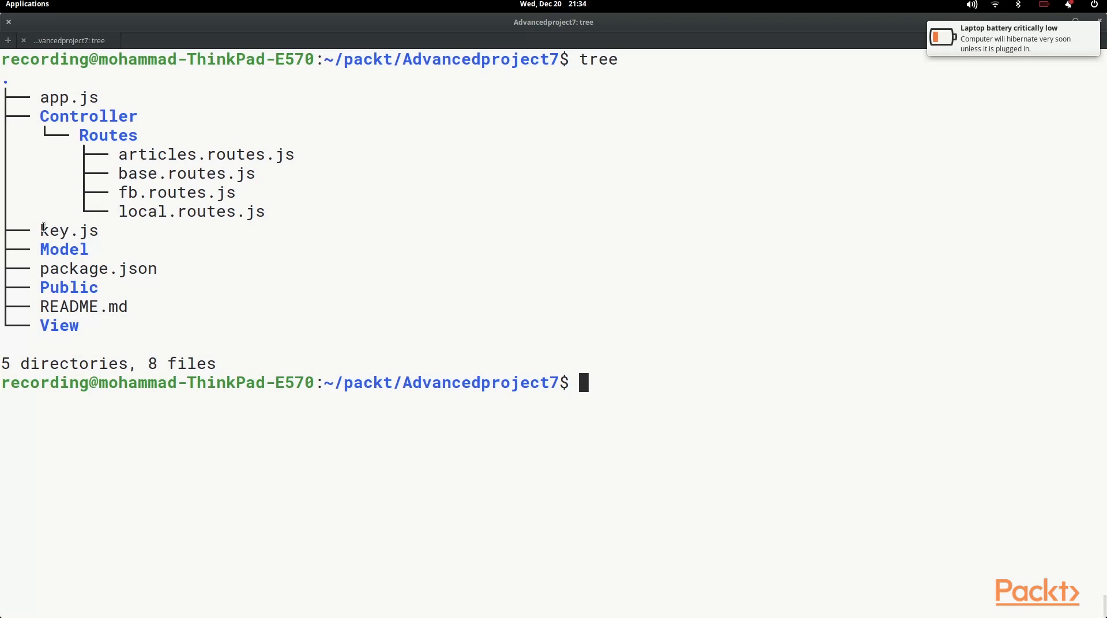
double_click(68, 230)
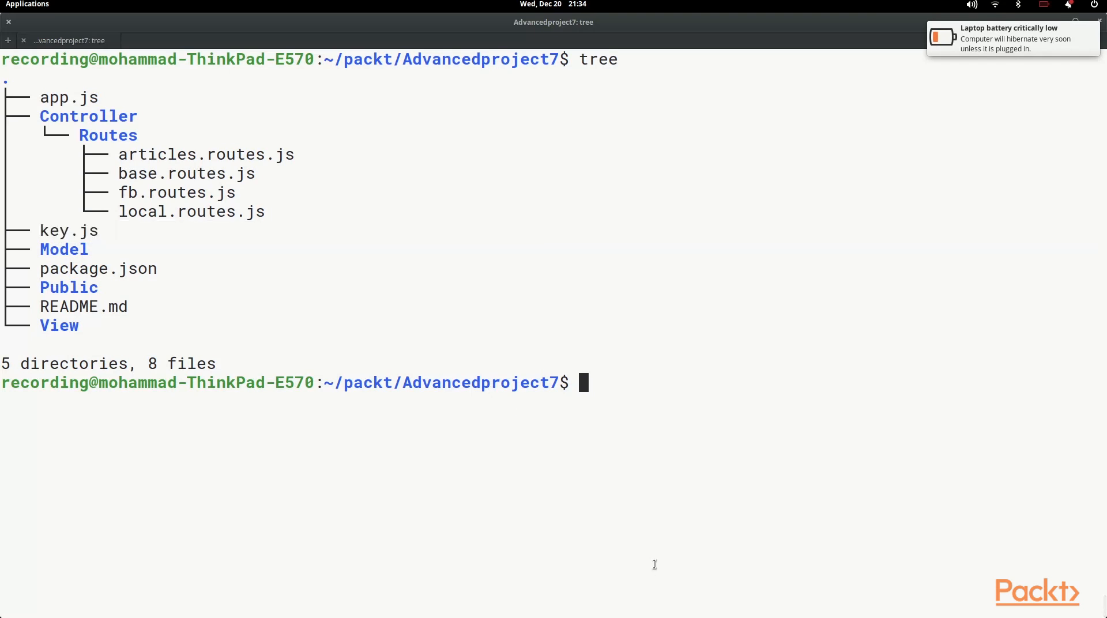
text(subl .)
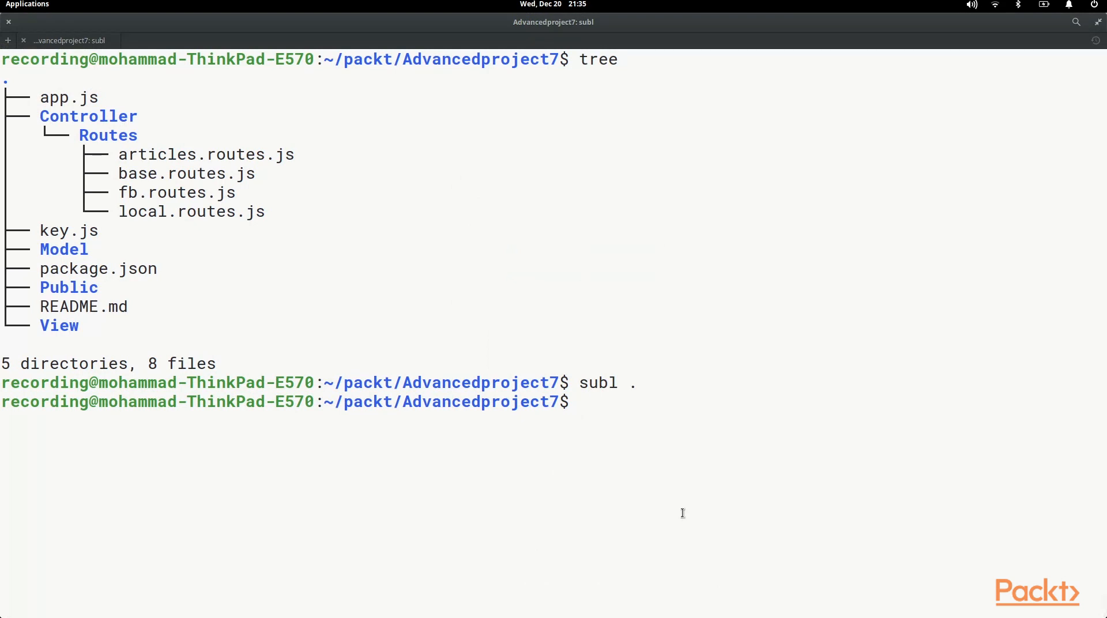
Install express, mongoose, body-parser, express-session, ejs and passport with npm
text(npm install express mongoose body-parser express-session ejs passport)
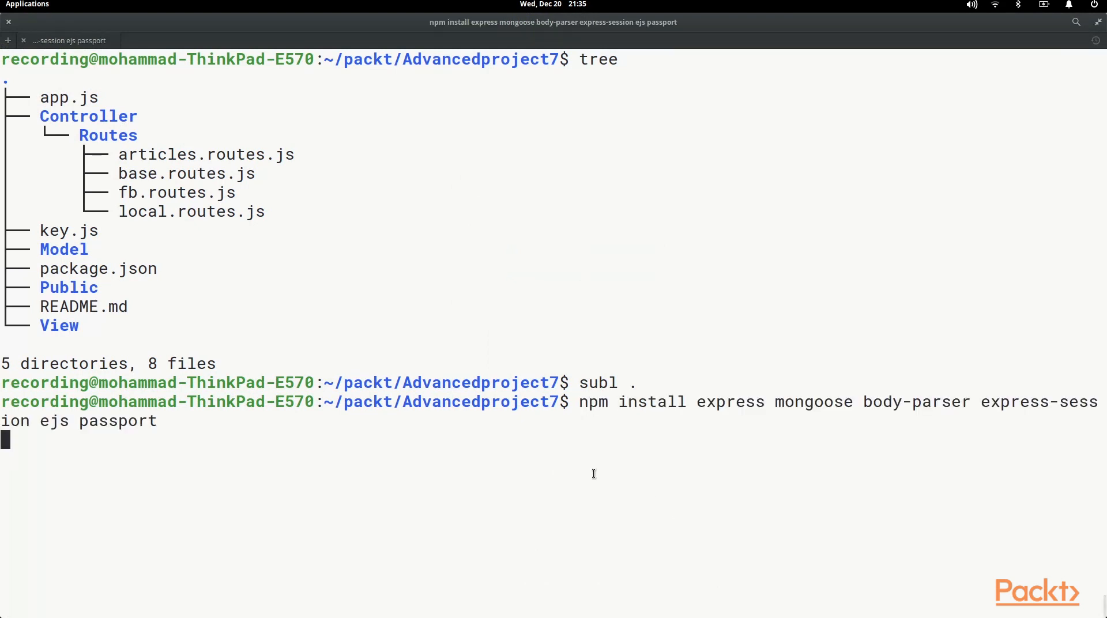
key(Return)
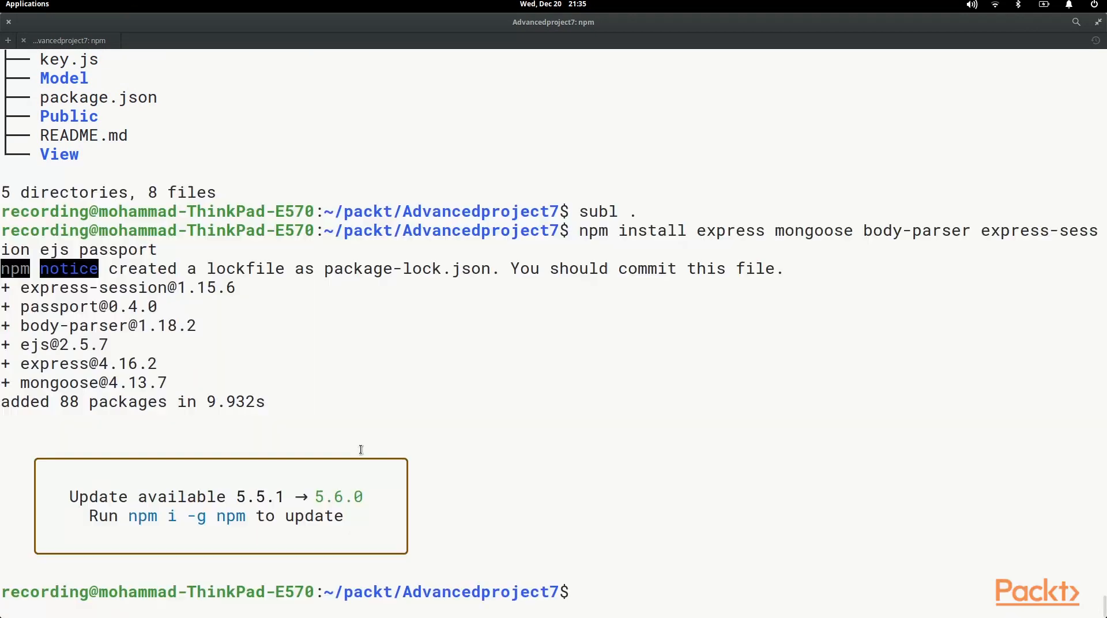
mouse_move(606, 597)
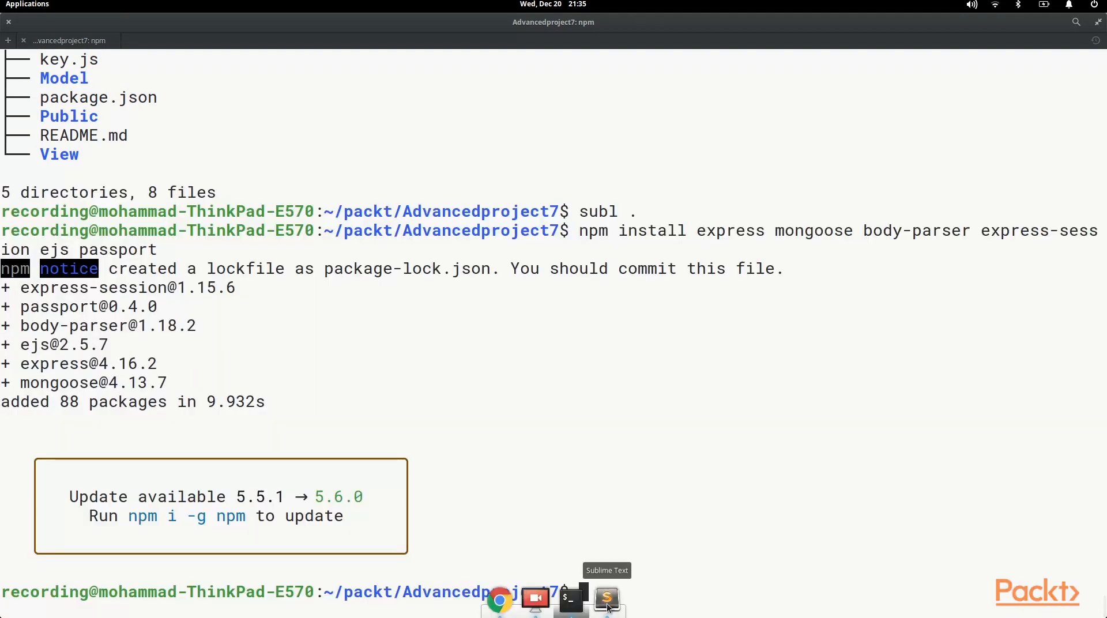
Highlight the npm module require statements in app.js and view the empty key.js from the sidebar
click(607, 598)
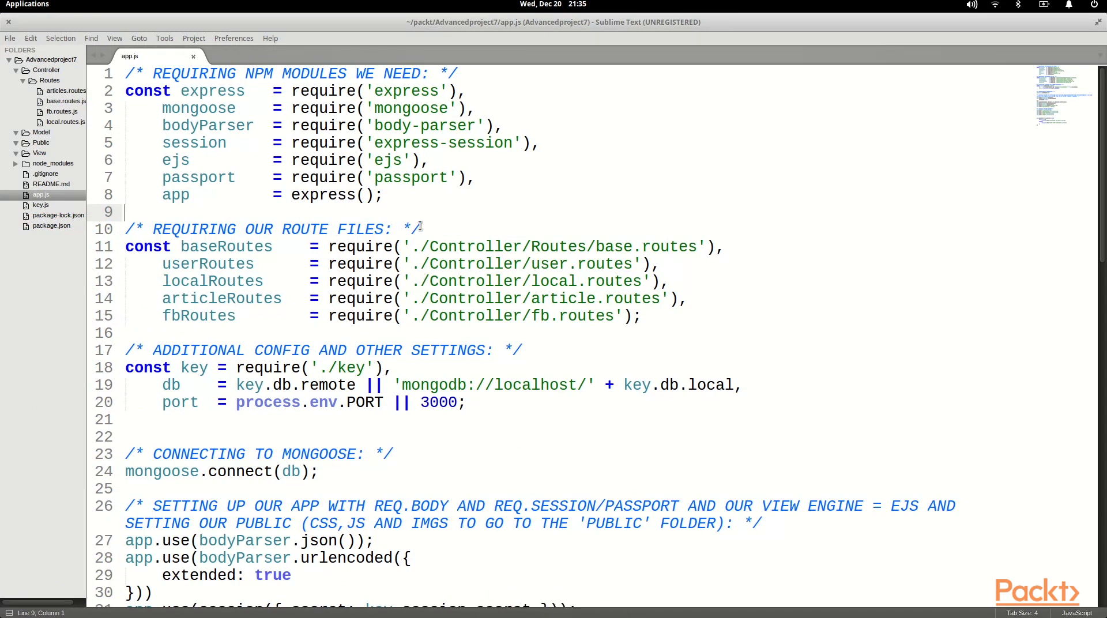
drag(124, 90, 383, 195)
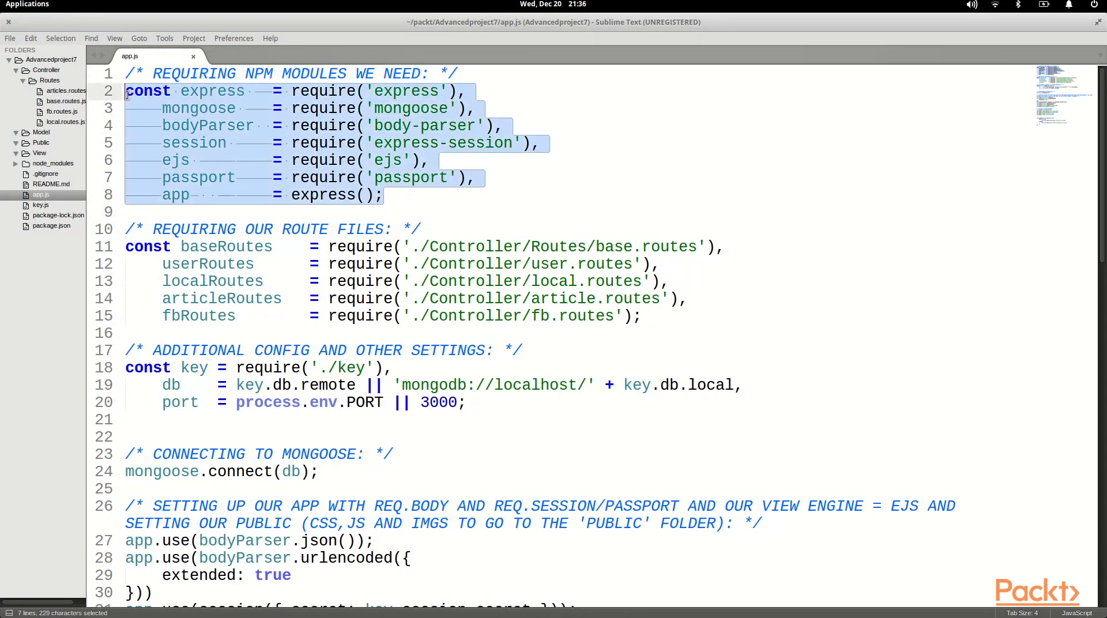
click(15, 69)
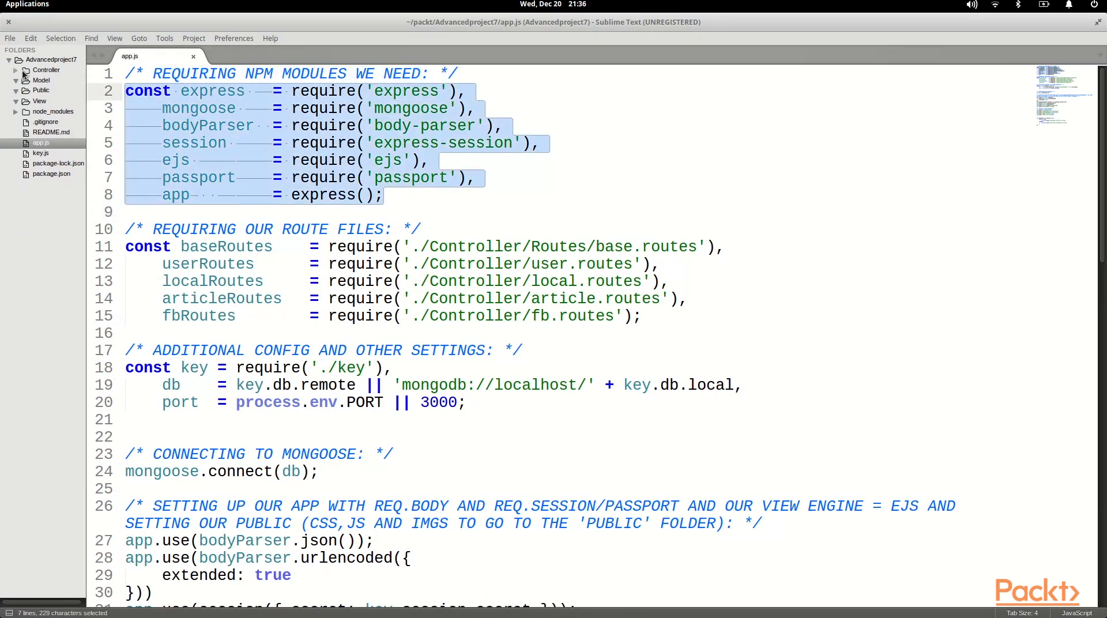
click(136, 108)
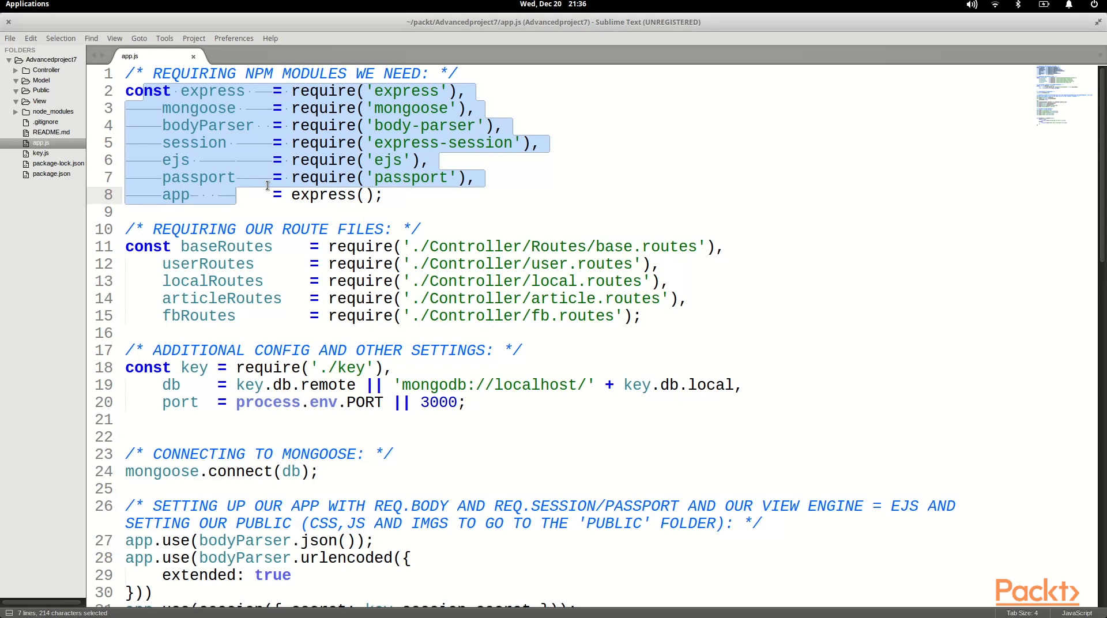
mouse_move(683, 299)
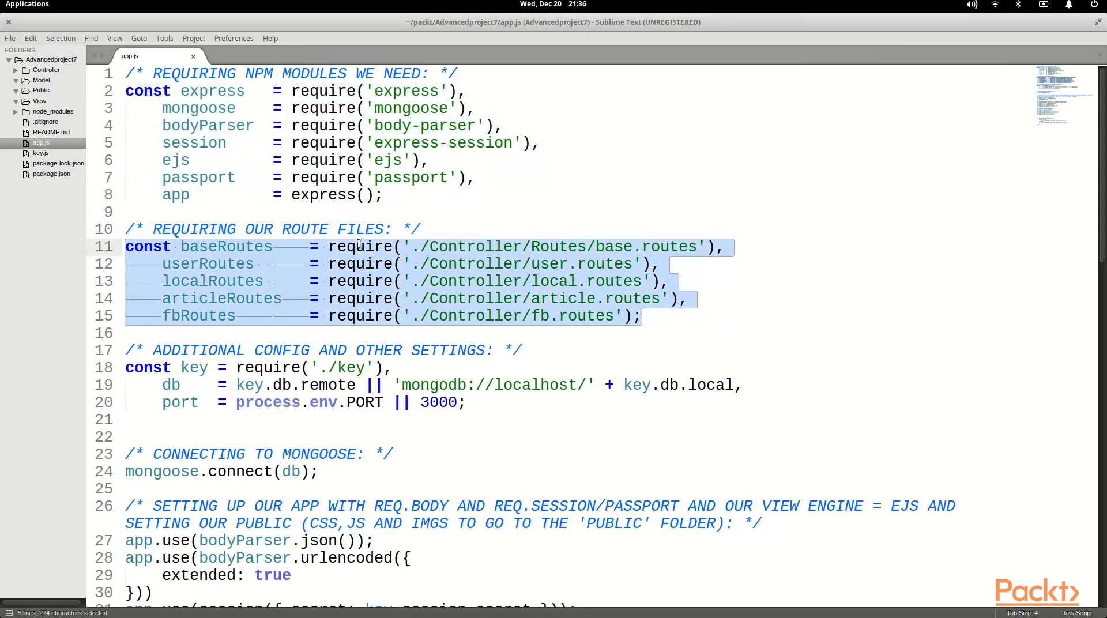
Review the route file requires and key/db/port config lines, returning to the app.js tab
click(467, 203)
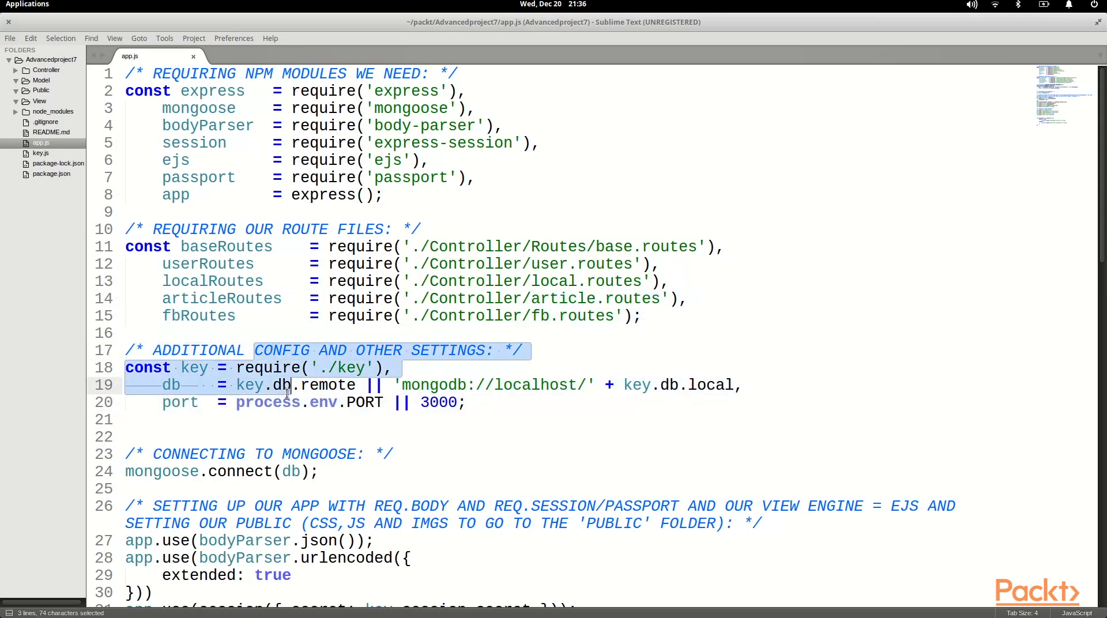
click(173, 368)
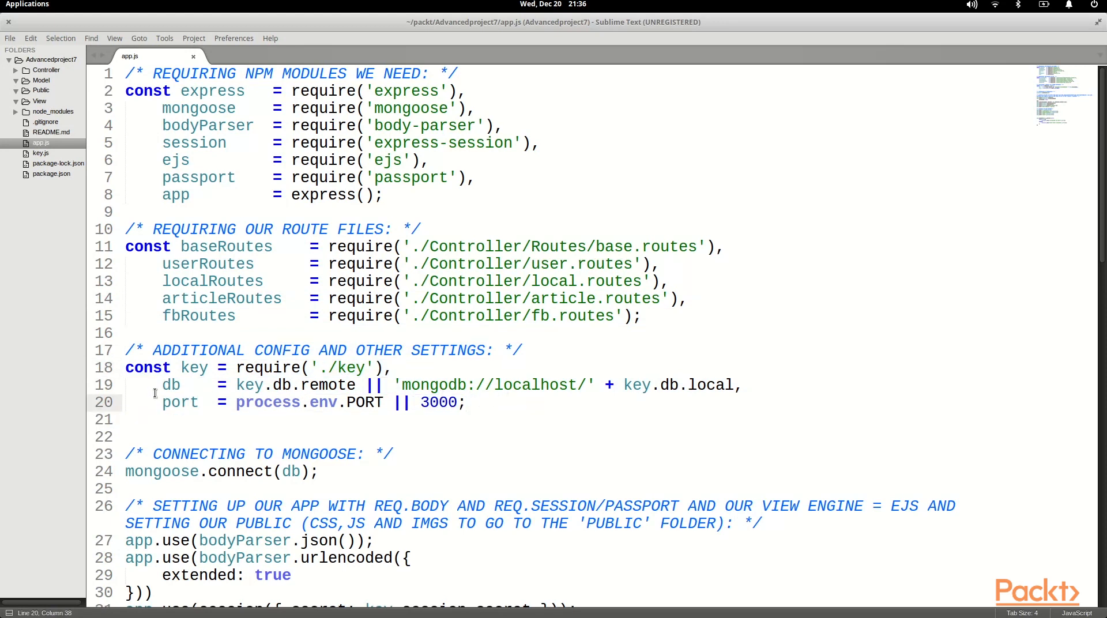
drag(161, 385, 695, 386)
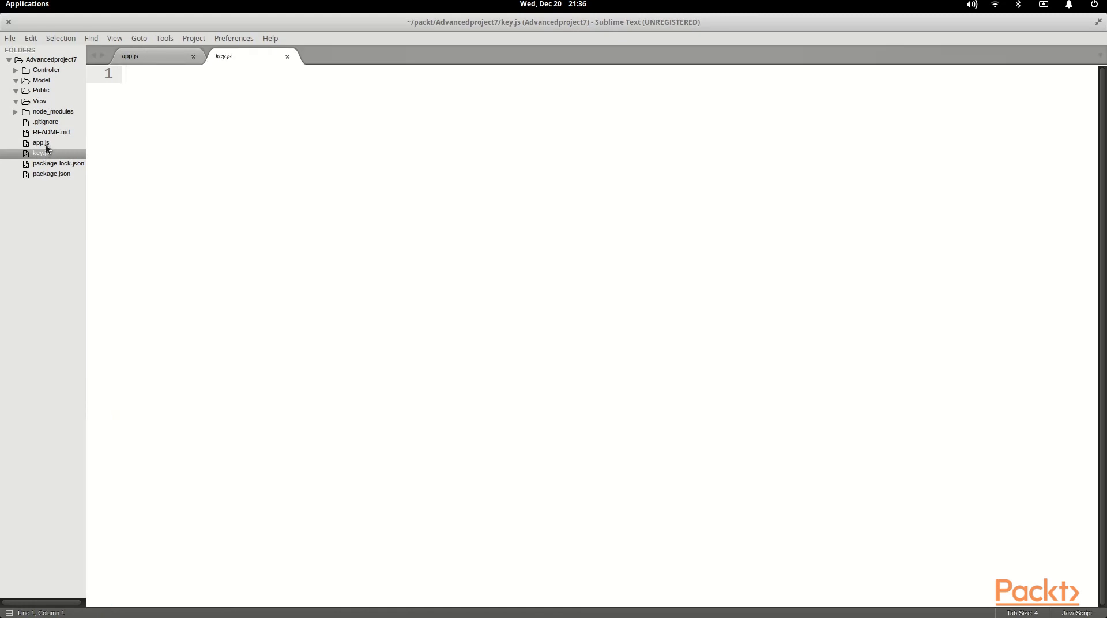
click(129, 56)
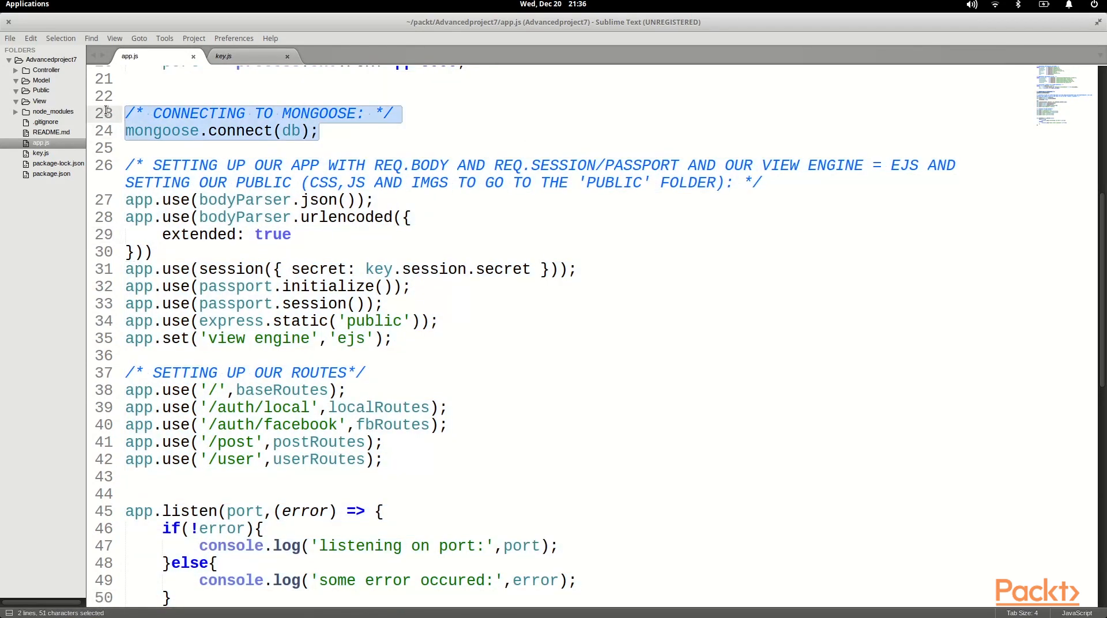
click(177, 148)
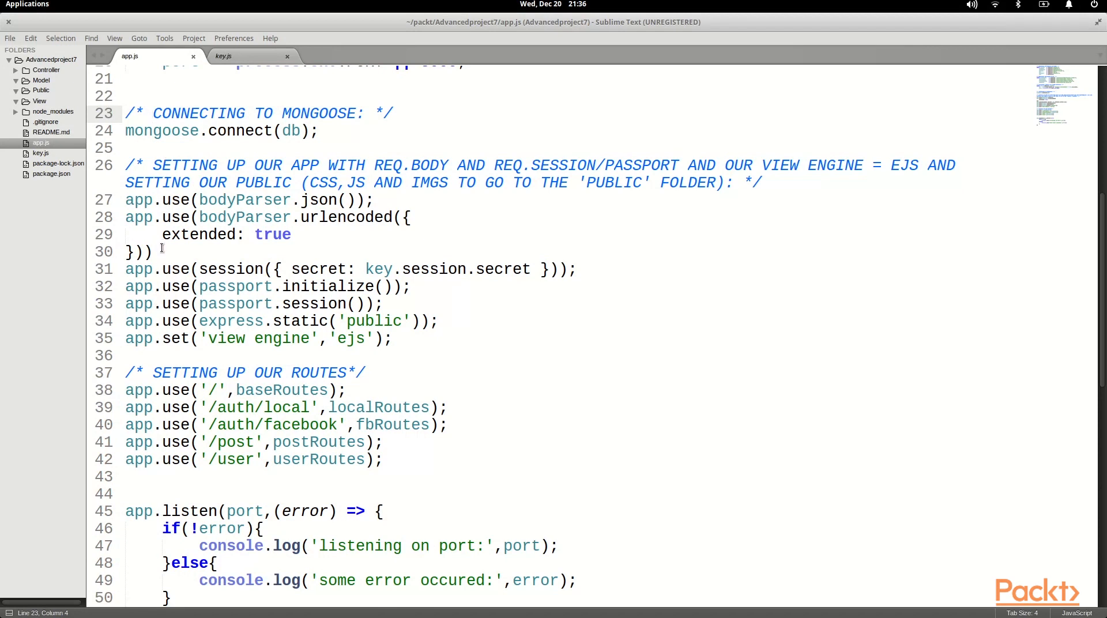
drag(125, 199, 153, 252)
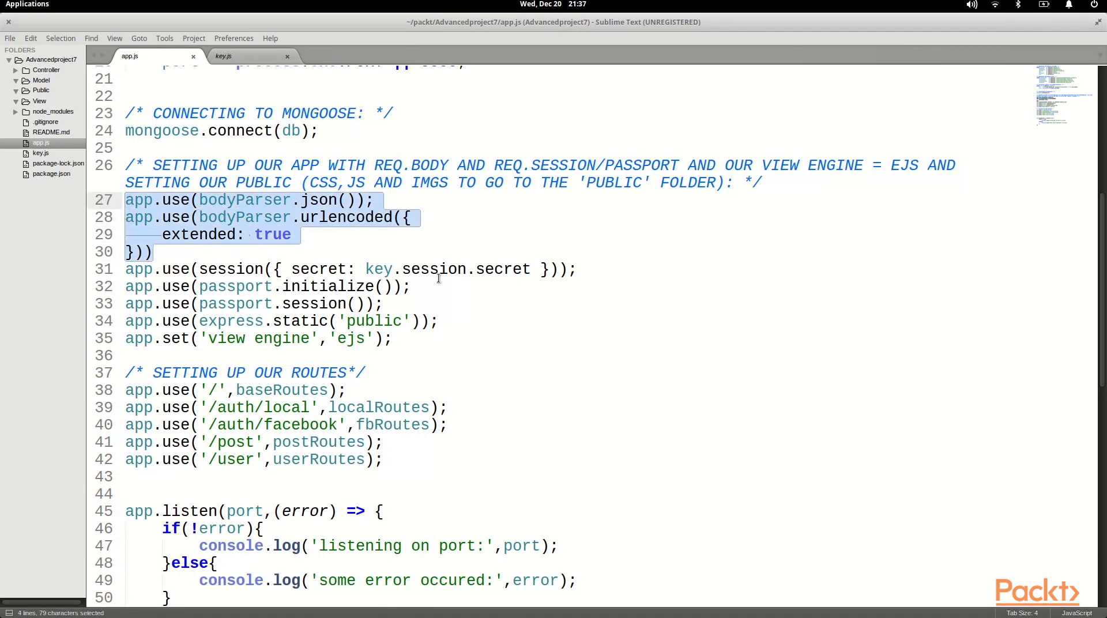
drag(237, 286, 279, 304)
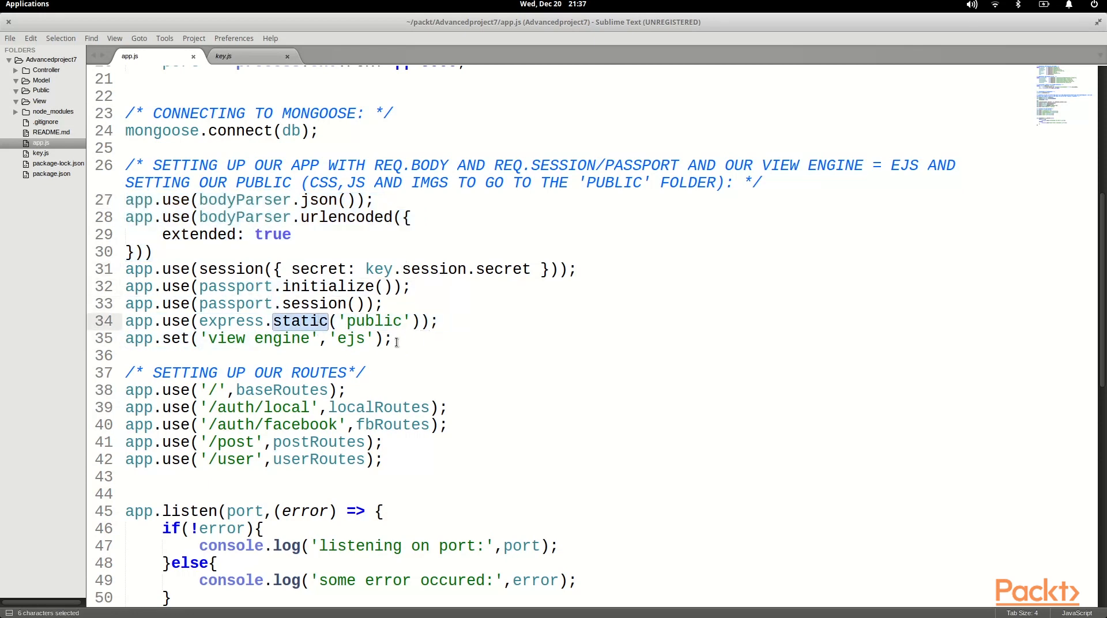
triple_click(254, 339)
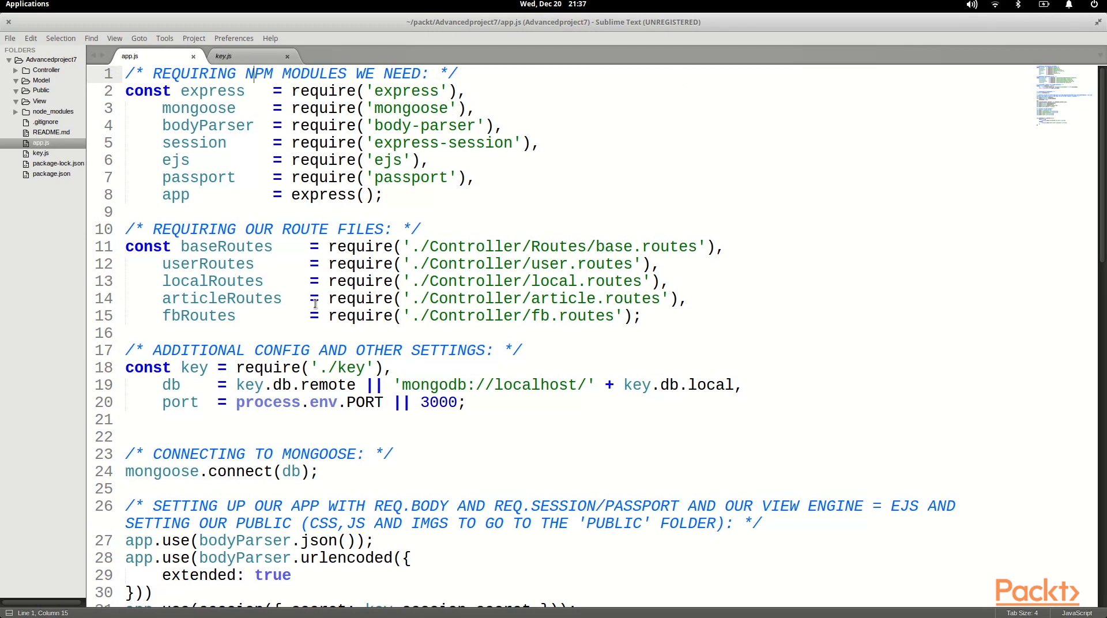
click(312, 337)
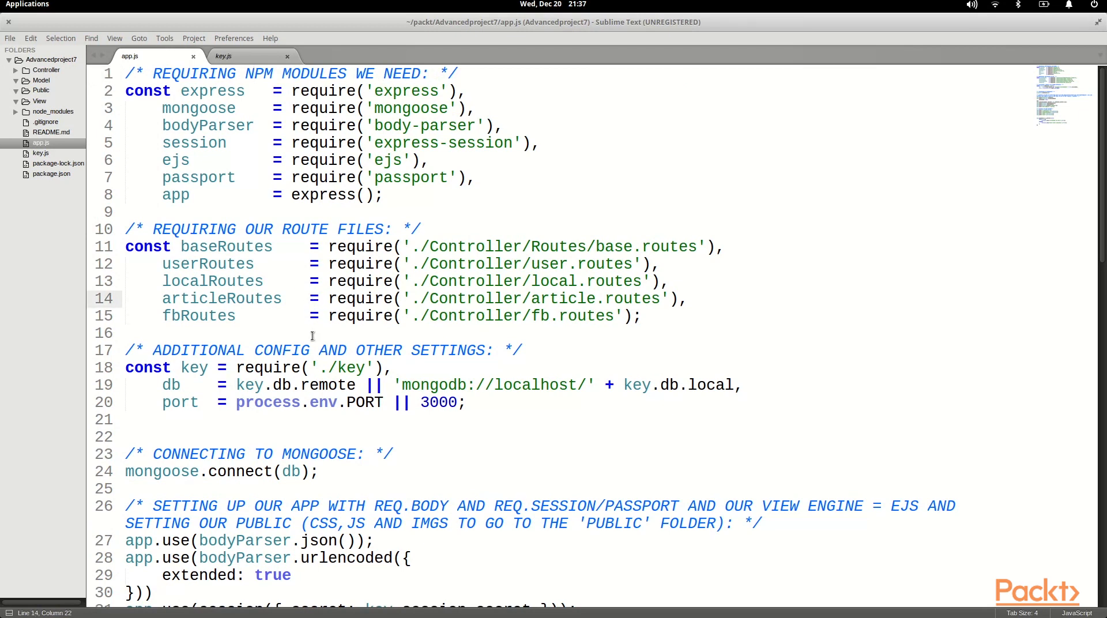